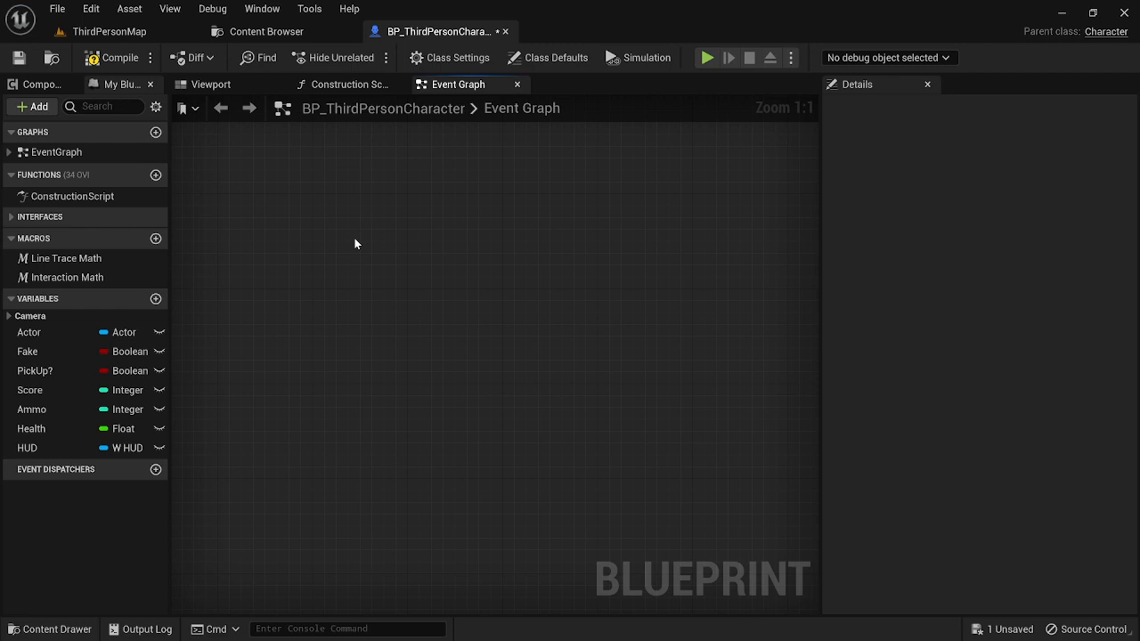
pyautogui.moveTo(363, 253)
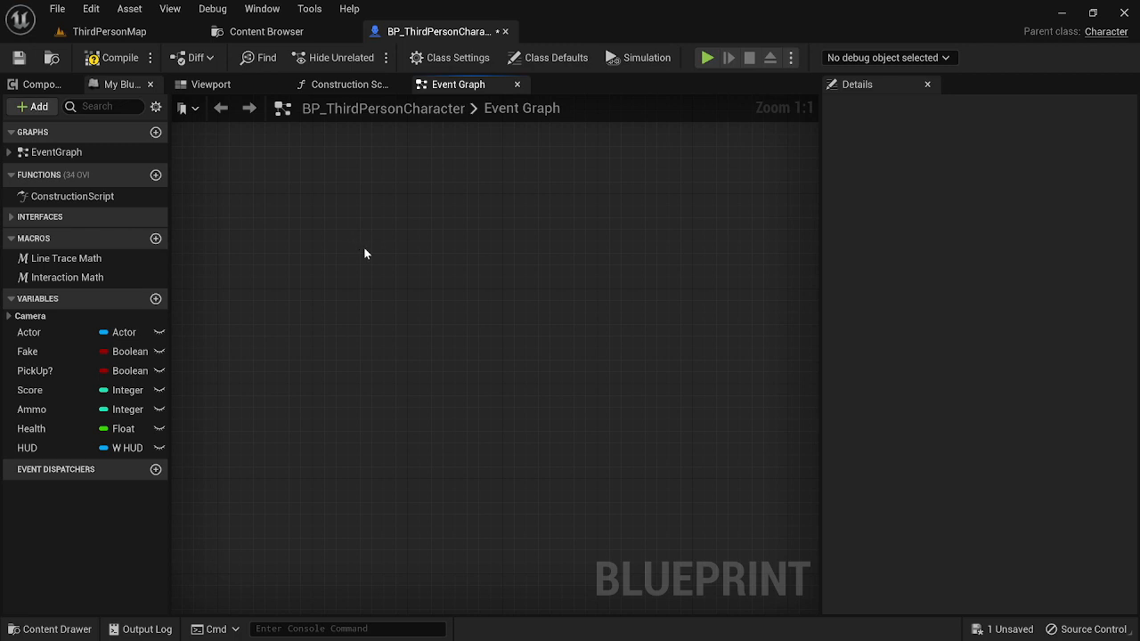
pyautogui.moveTo(338, 216)
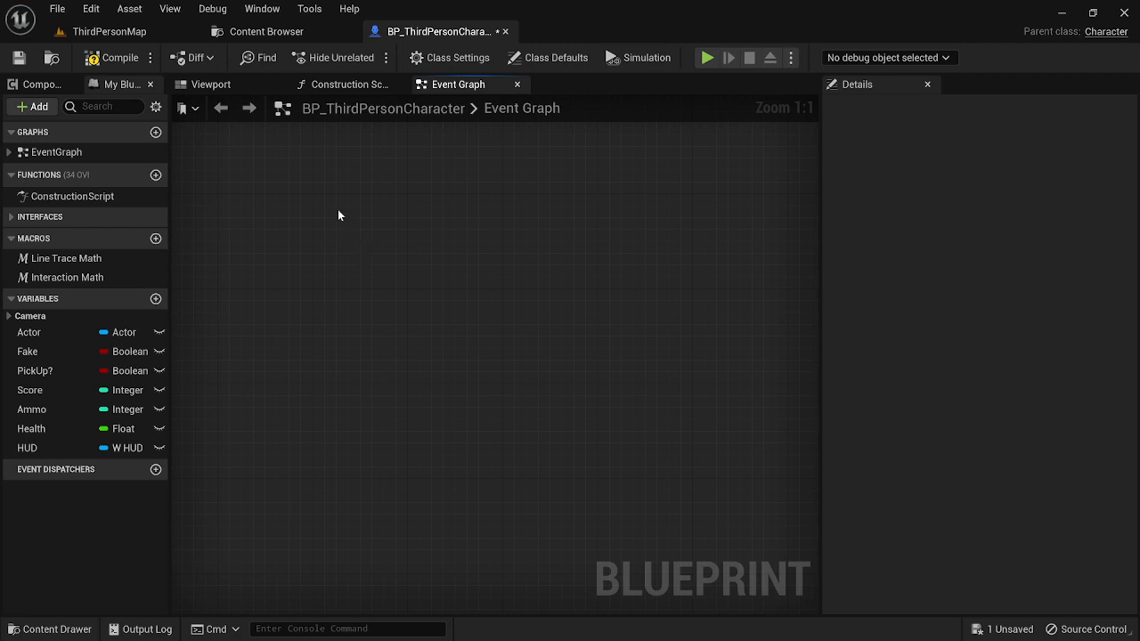
# Step: Add an R keyboard event to the event graph
pyautogui.rightClick(338, 214)
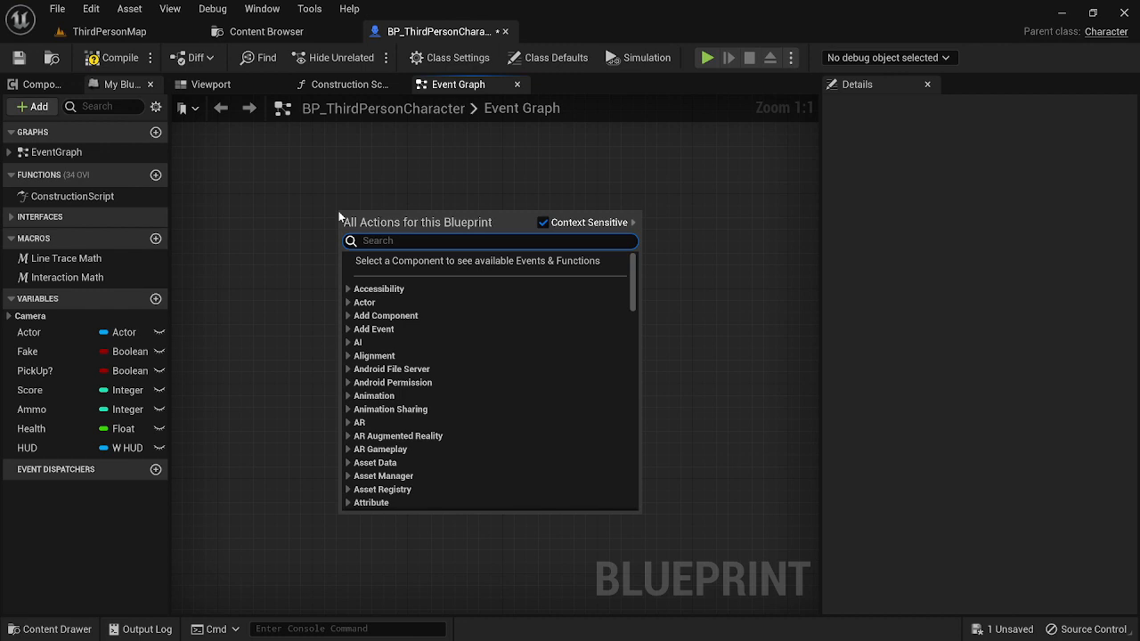
pyautogui.write('r key')
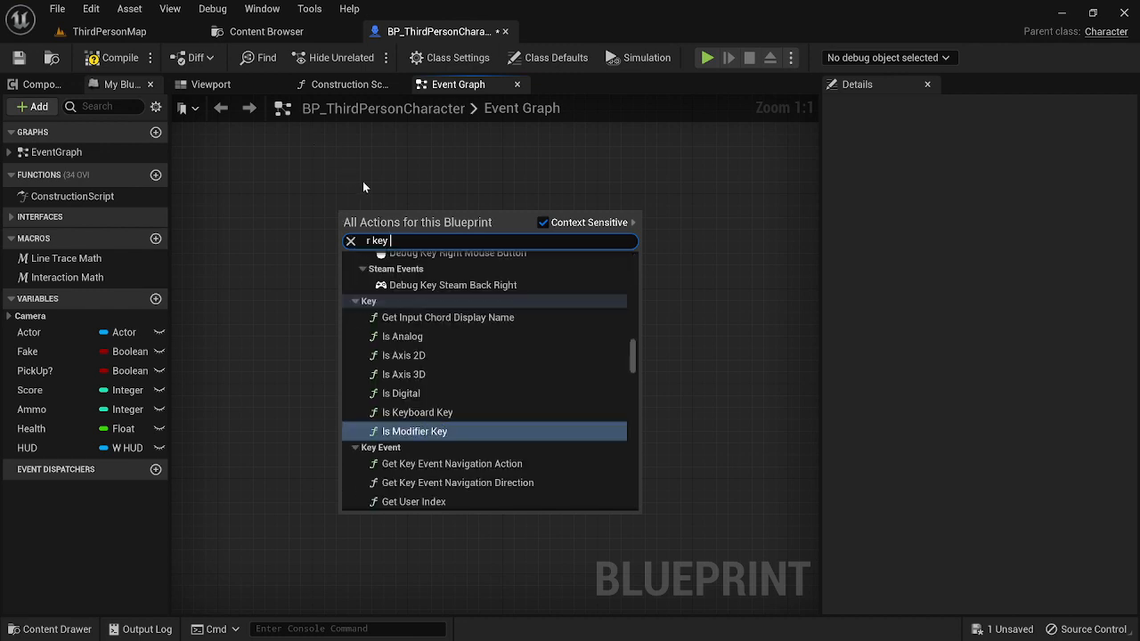
pyautogui.scroll(-3)
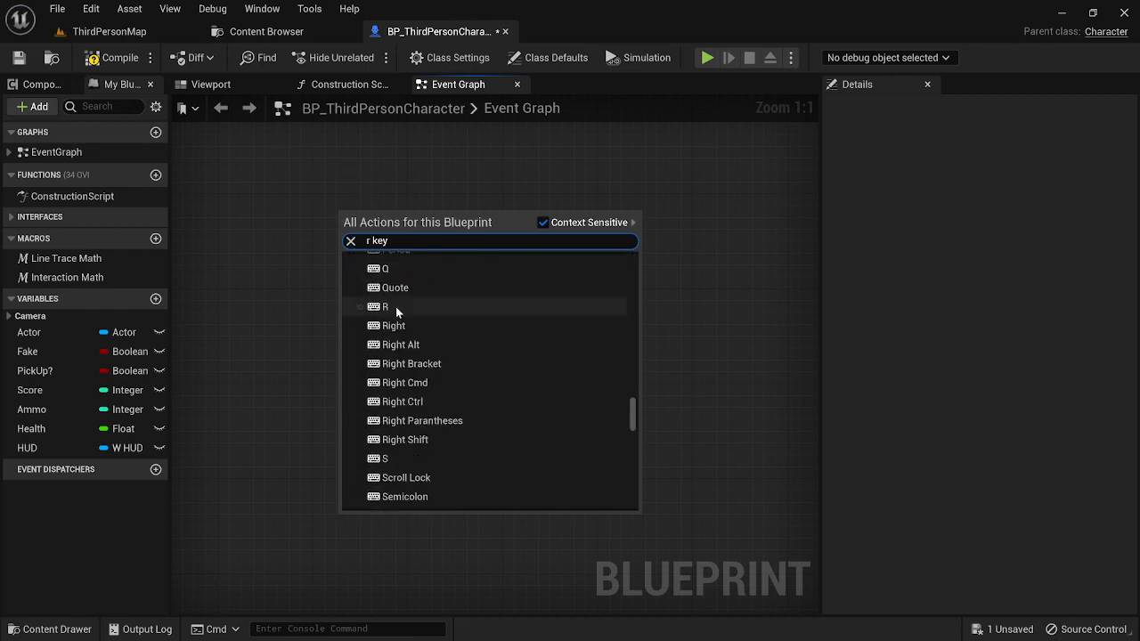
pyautogui.click(385, 307)
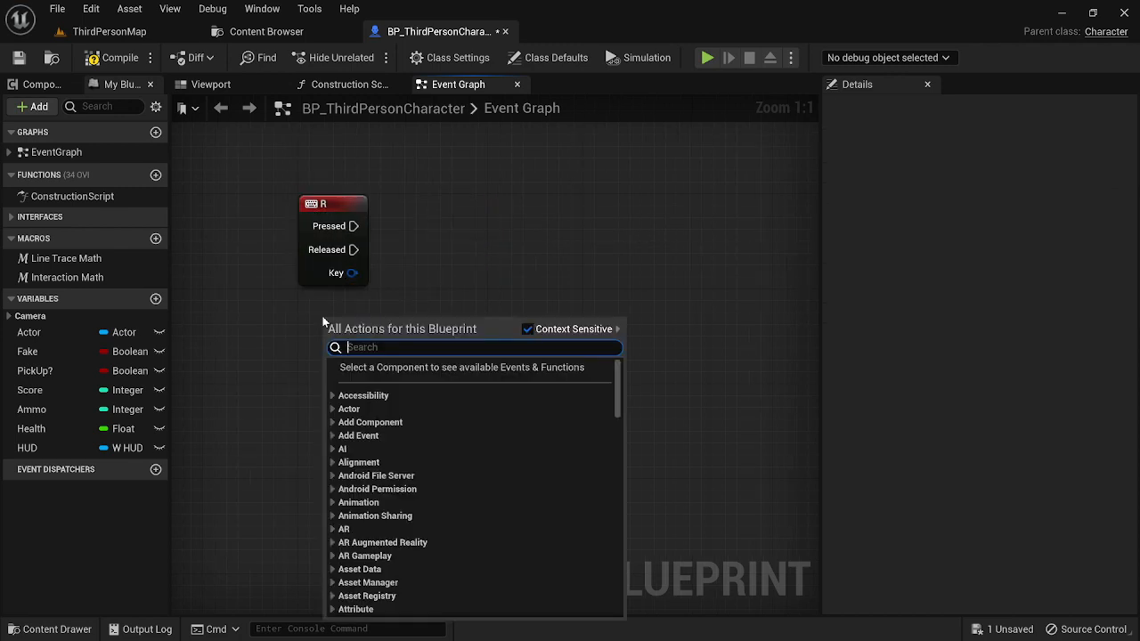
# Step: Add a Random Integer in Range node below the R event with Max set to 6
pyautogui.write('random')
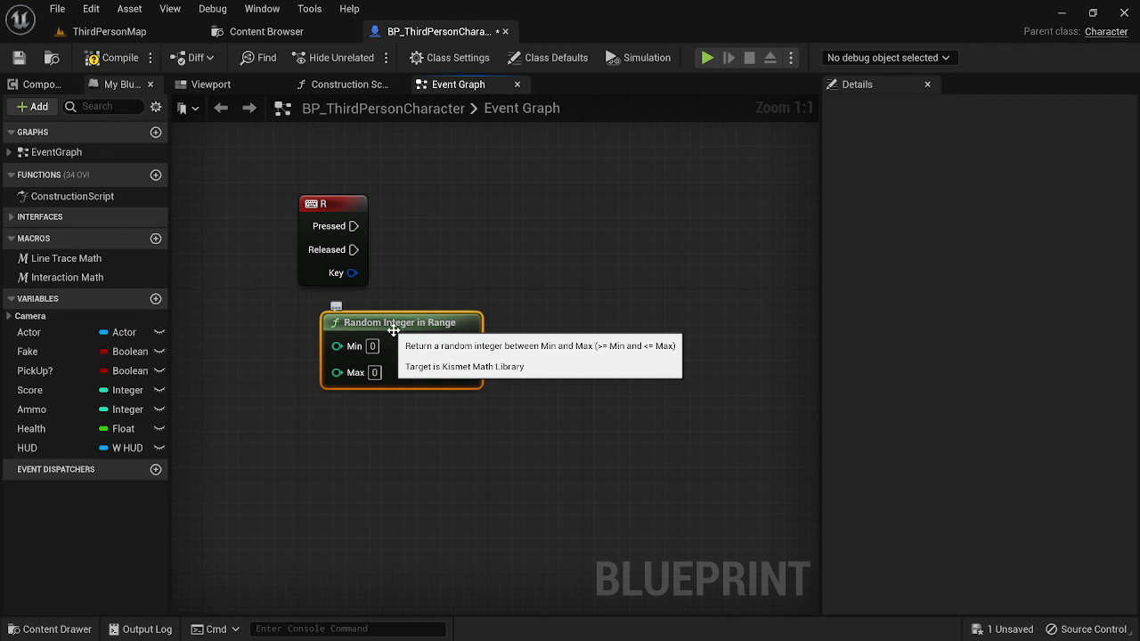
pyautogui.moveTo(403, 321); pyautogui.dragTo(377, 321)
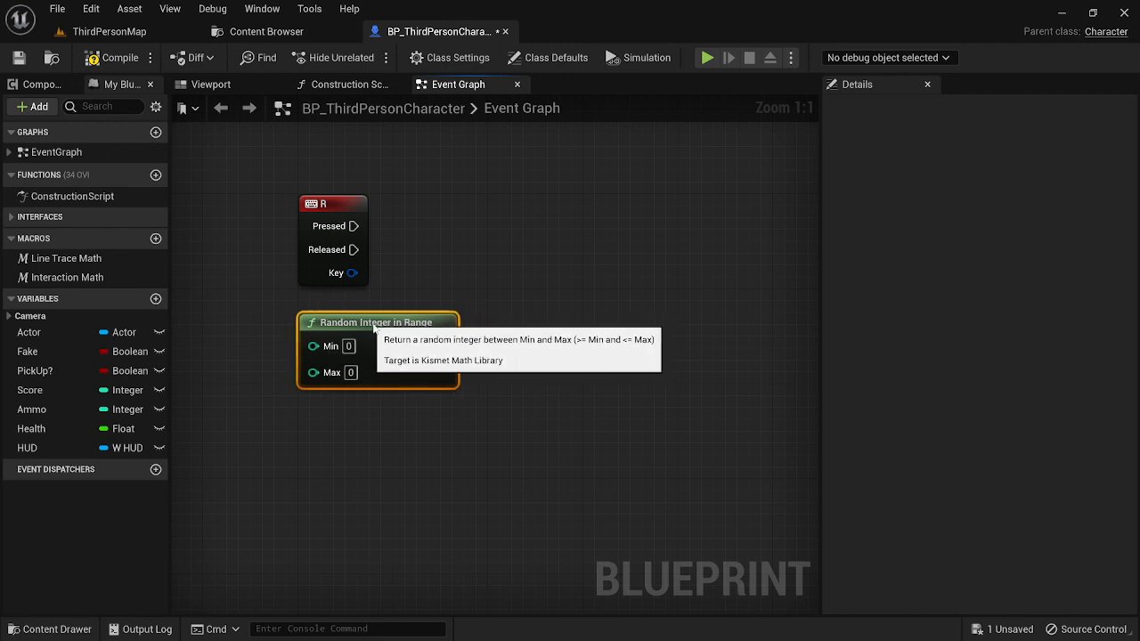
pyautogui.moveTo(431, 408)
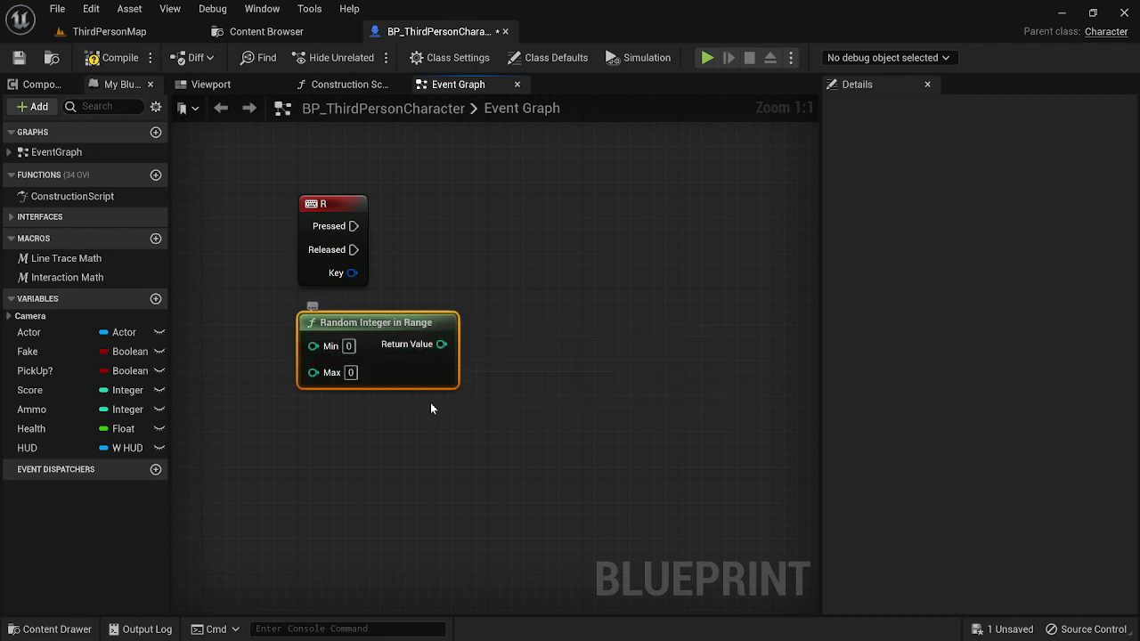
pyautogui.moveTo(374, 372)
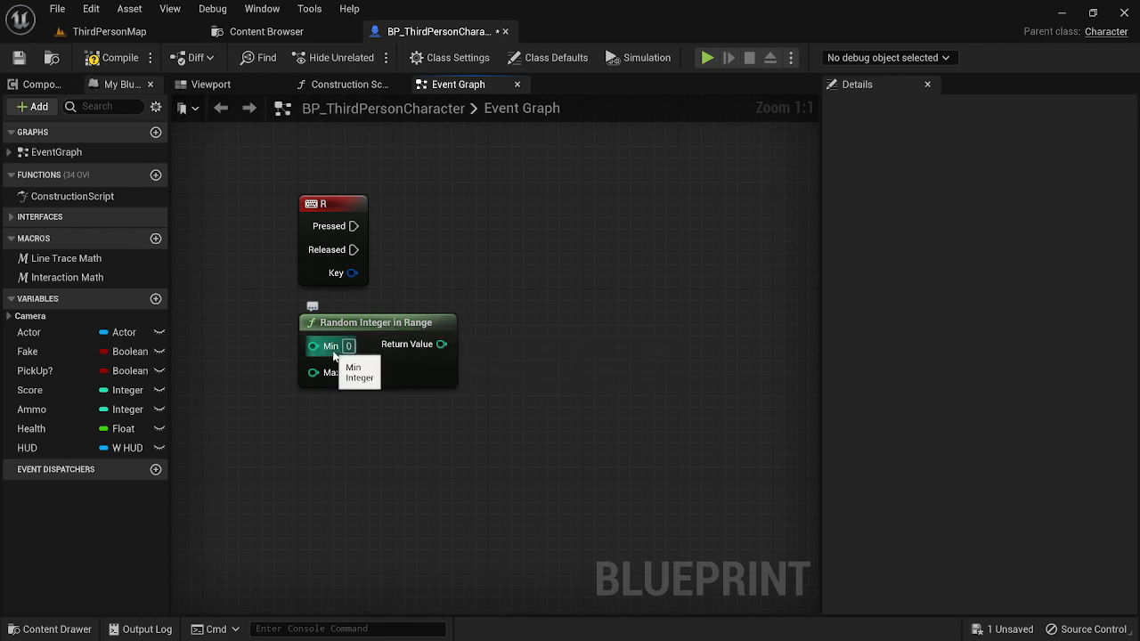
pyautogui.moveTo(352, 372)
pyautogui.write('1')
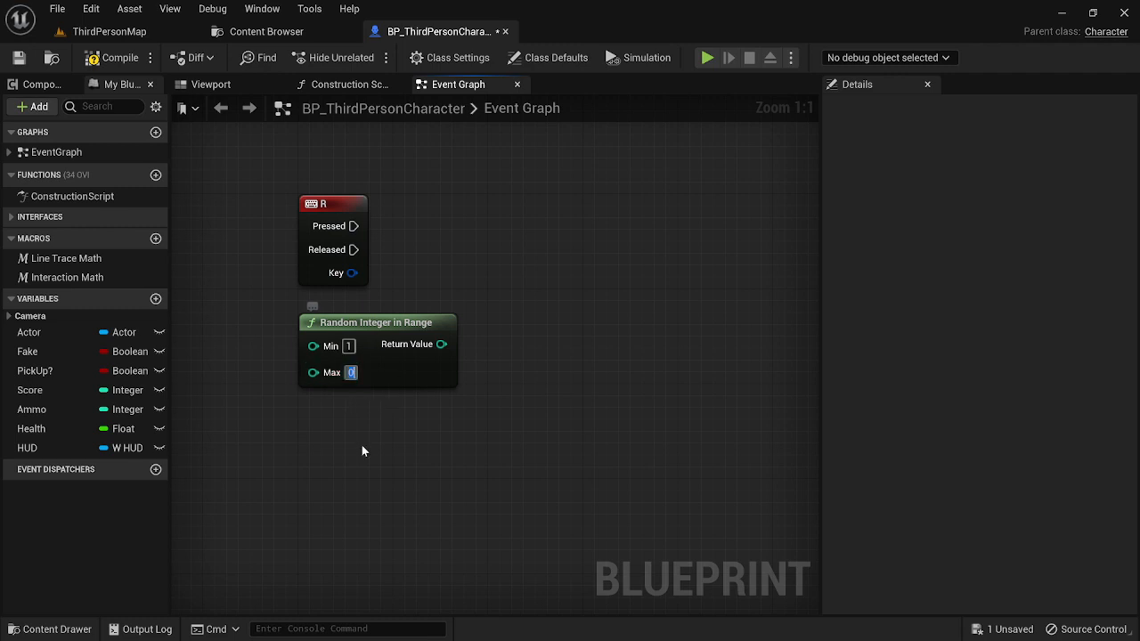
pyautogui.write('6')
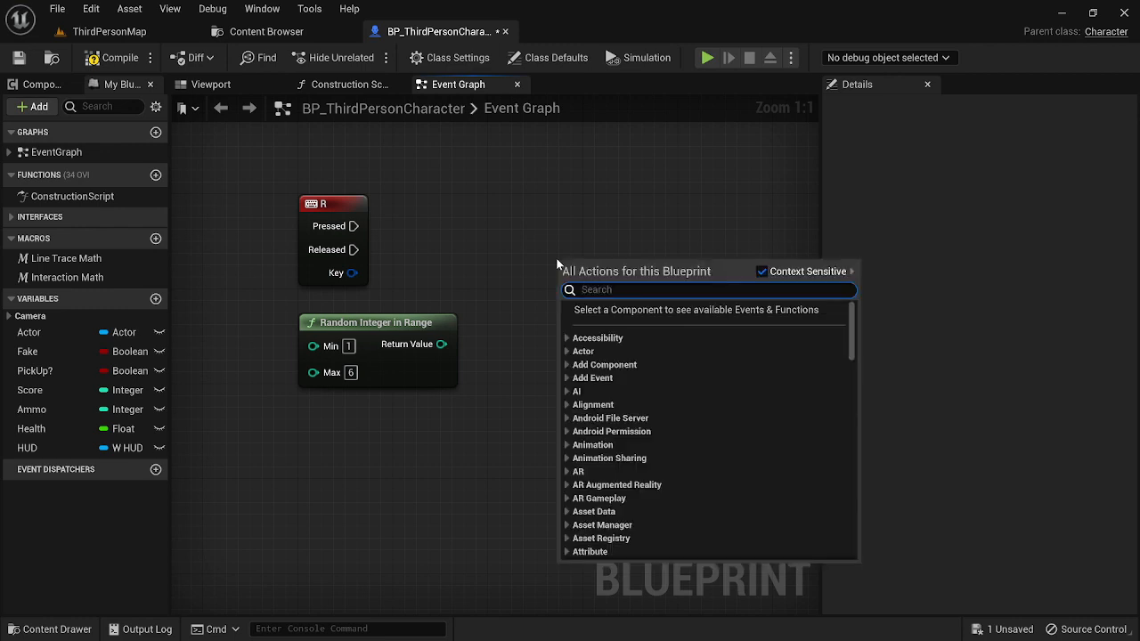
# Step: Add a Print String node fed by R Pressed and the random Return Value
pyautogui.write('print')
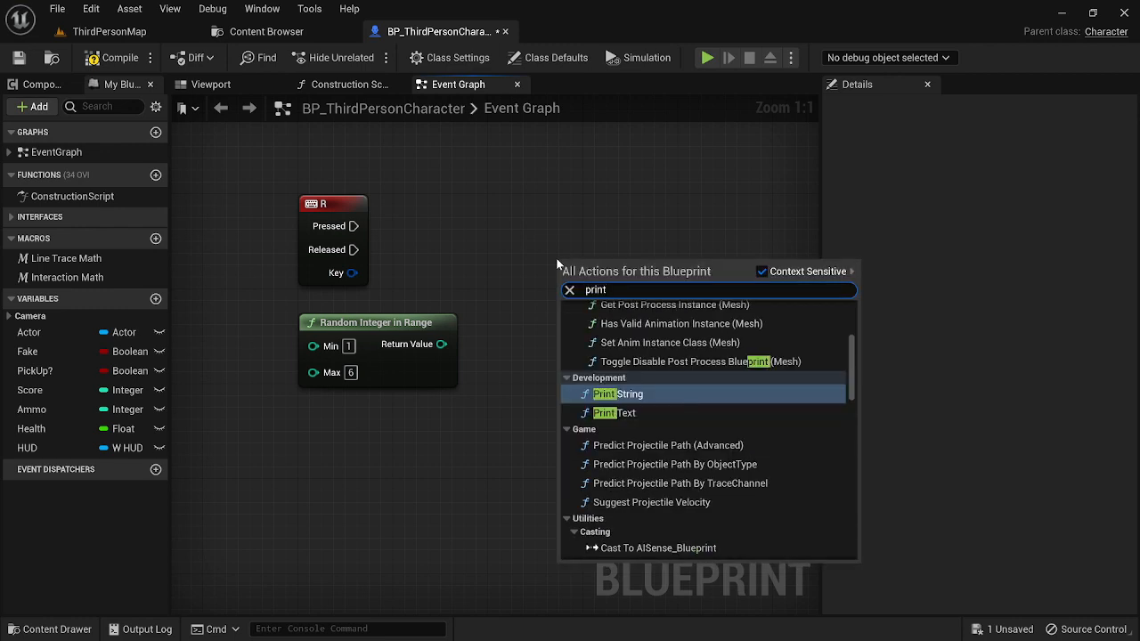
pyautogui.click(616, 394)
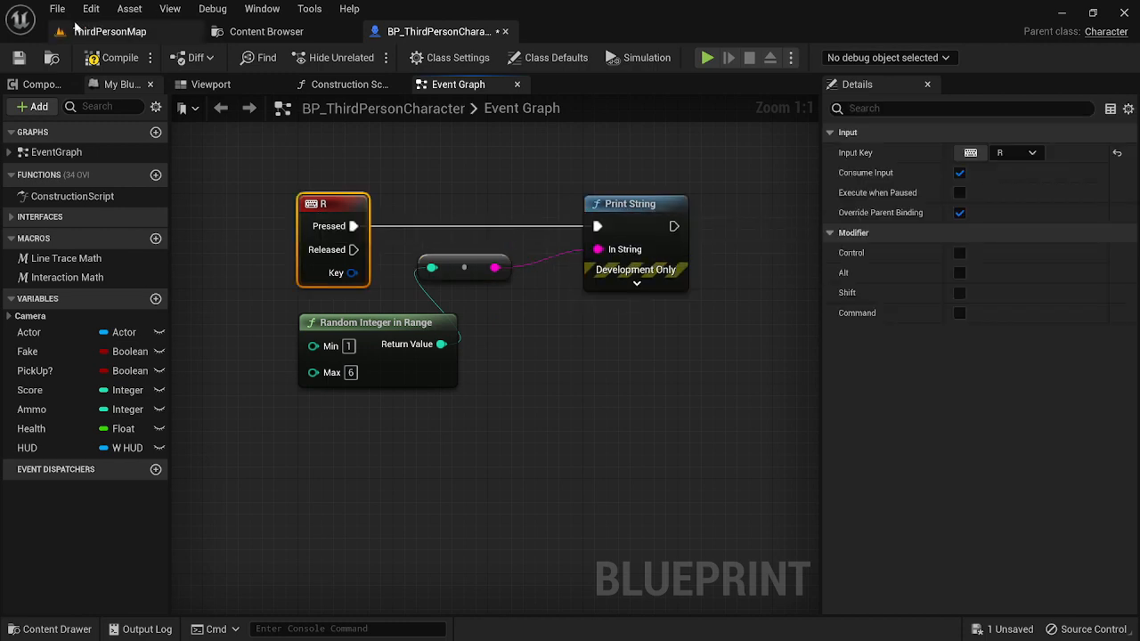
# Step: Play the ThirdPersonMap level so random numbers print on screen, then stop
pyautogui.click(110, 32)
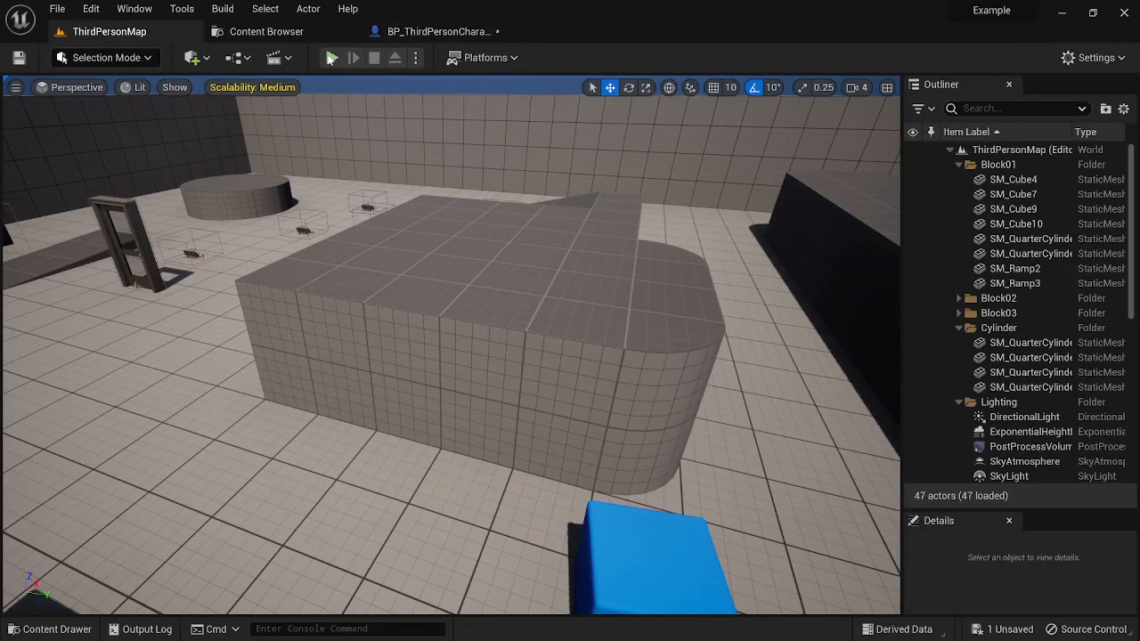
pyautogui.click(331, 57)
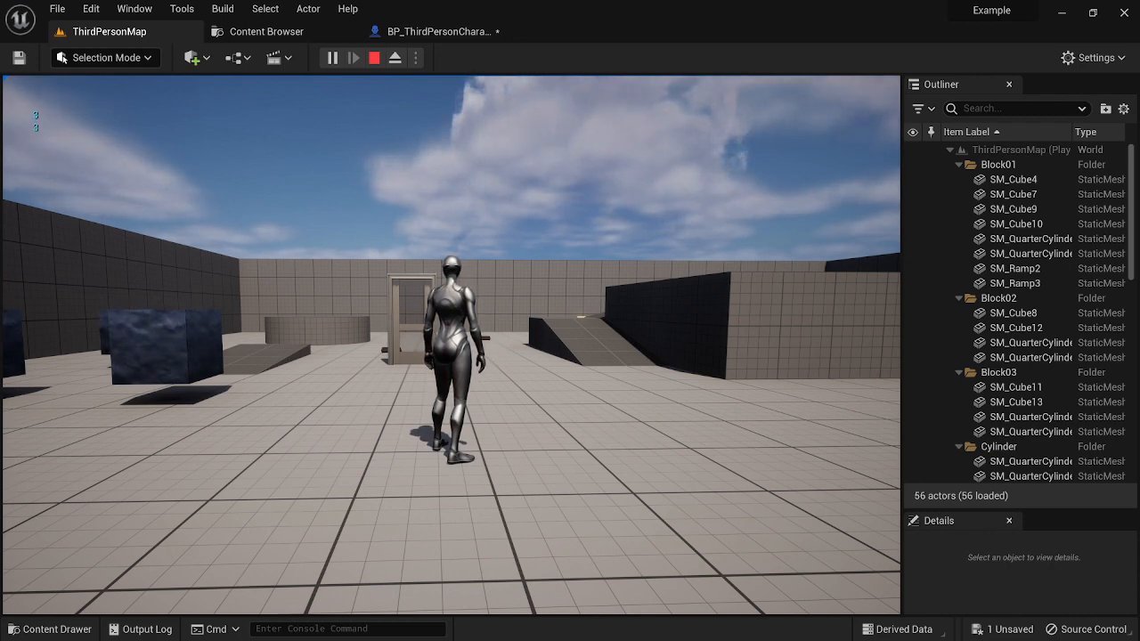
pyautogui.click(374, 57)
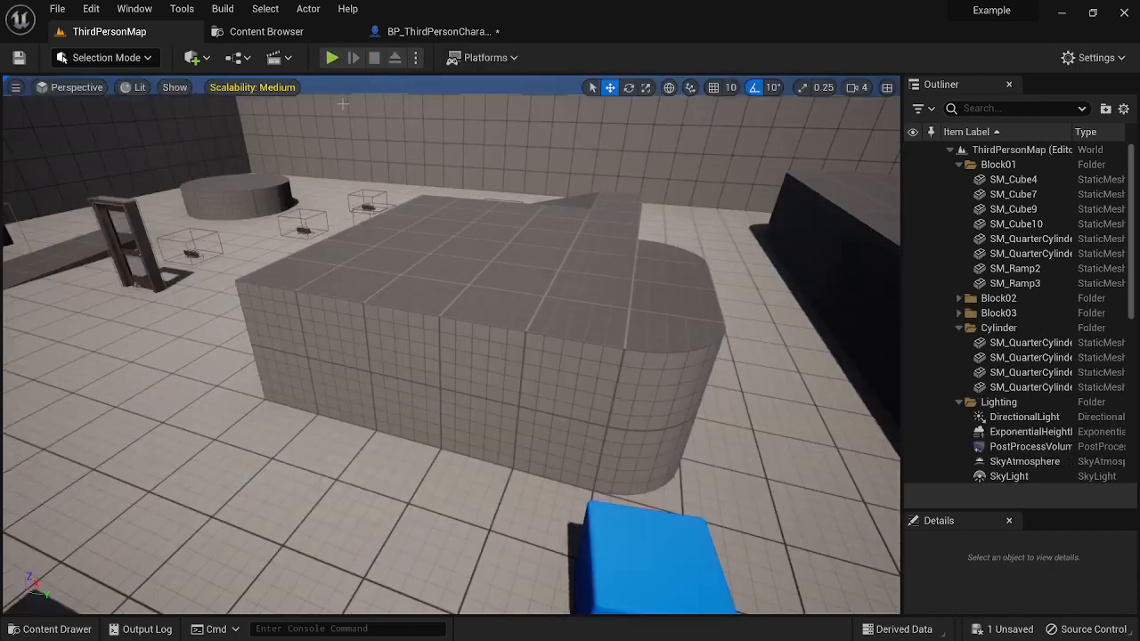
# Step: Add an Equal check on the random value branching to a Launch Character node
pyautogui.click(436, 32)
pyautogui.write('==')
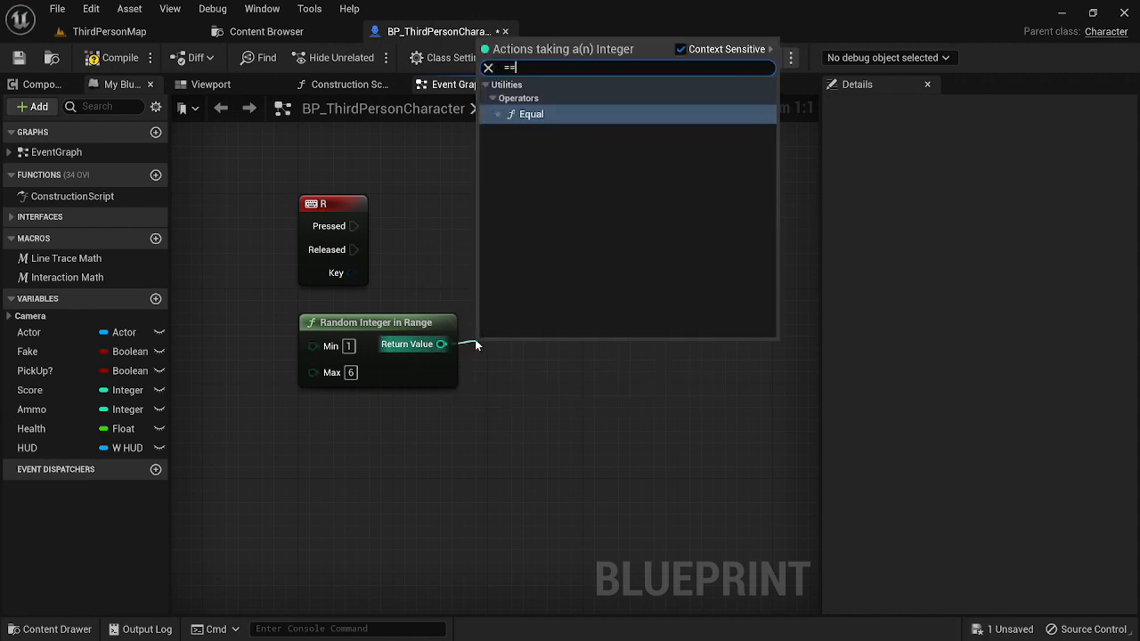
pyautogui.click(530, 114)
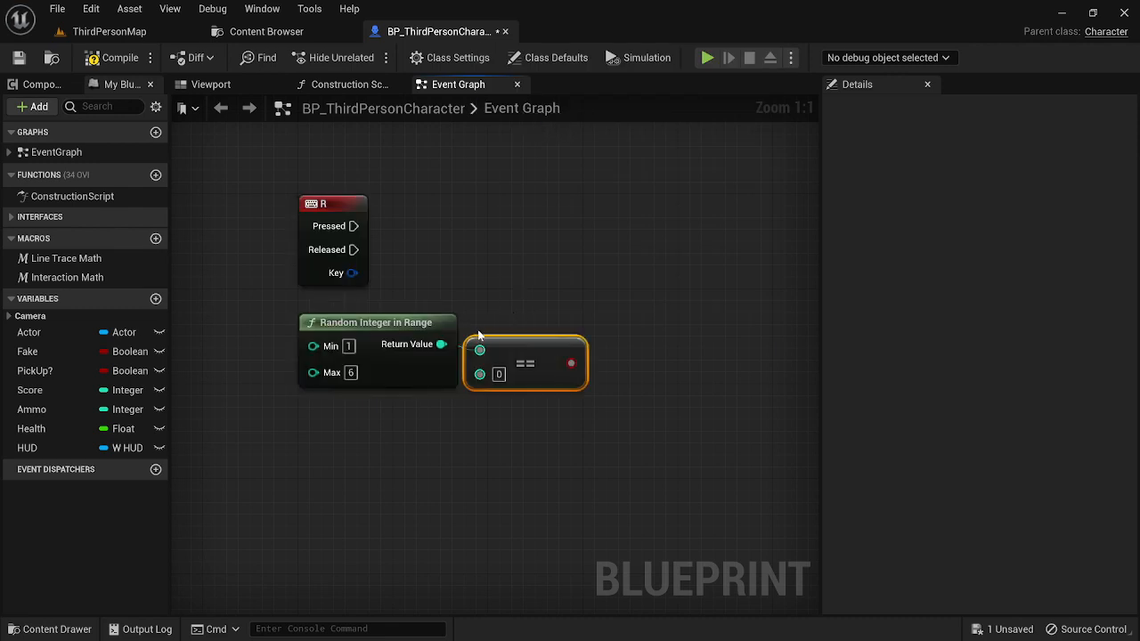
pyautogui.moveTo(442, 346)
pyautogui.write('6')
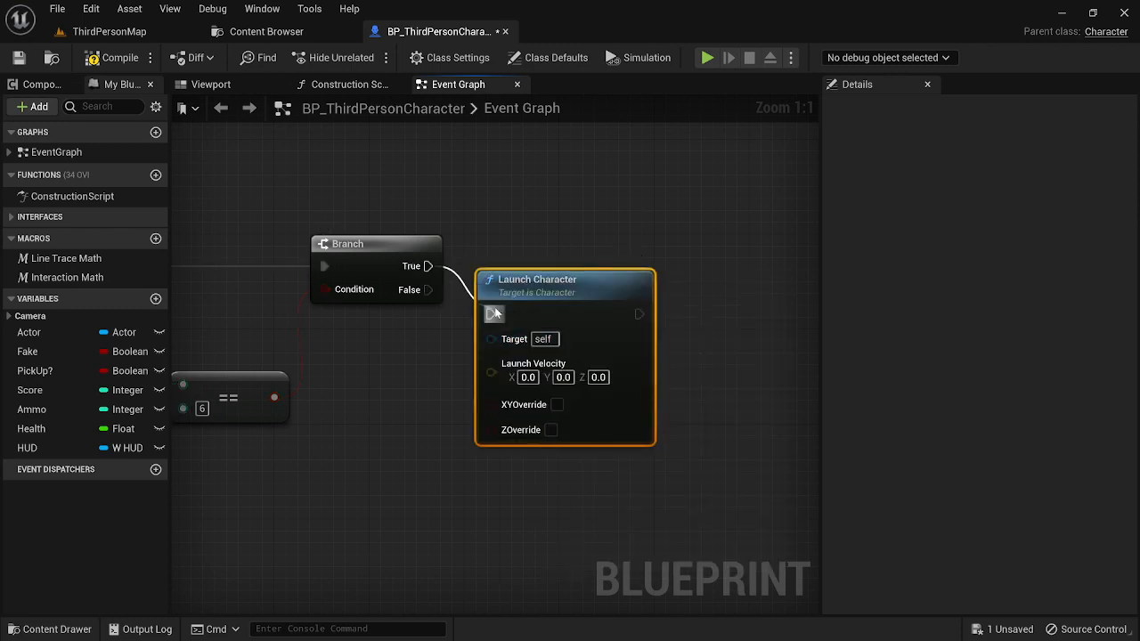
pyautogui.moveTo(538, 278); pyautogui.dragTo(559, 231)
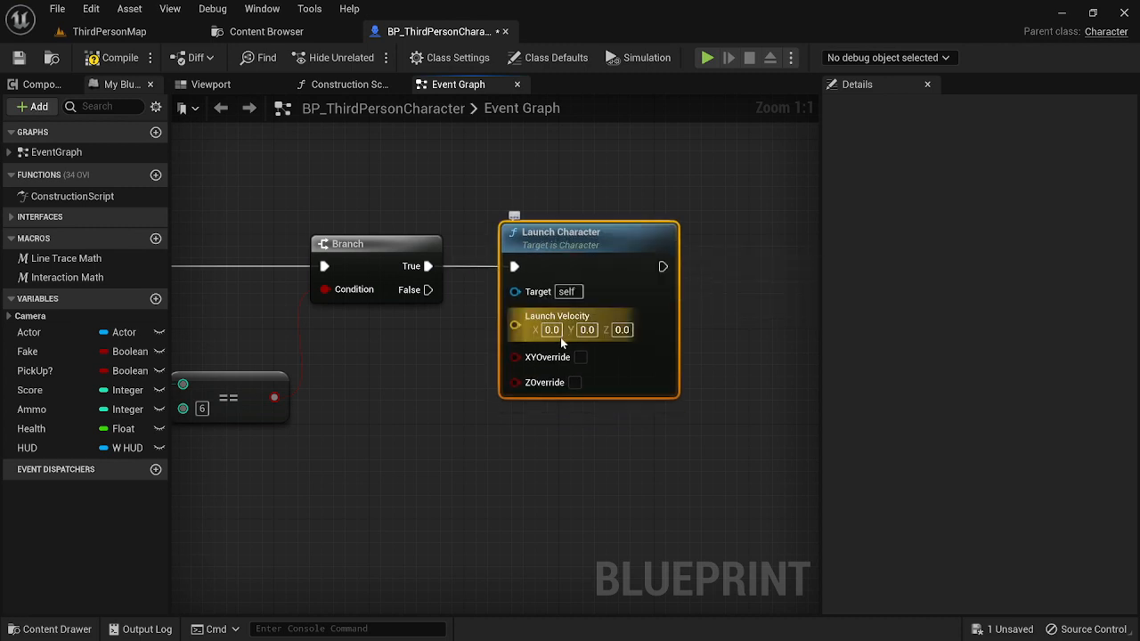
# Step: Set the Launch Velocity axes to 5000 on the Launch Character node
pyautogui.click(552, 329)
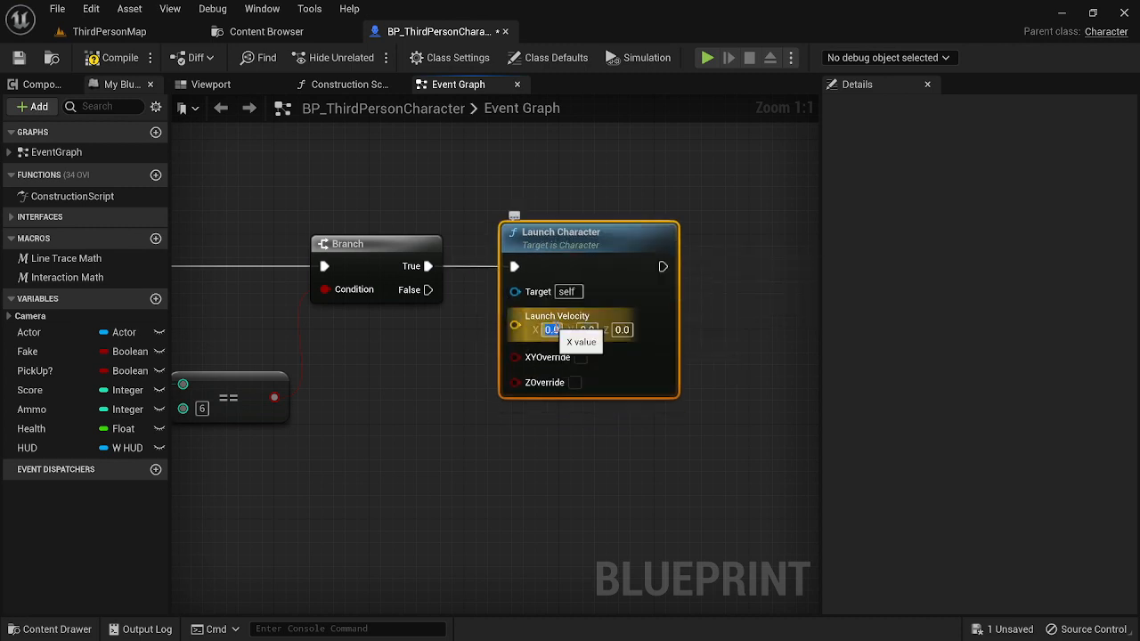
pyautogui.write('5000')
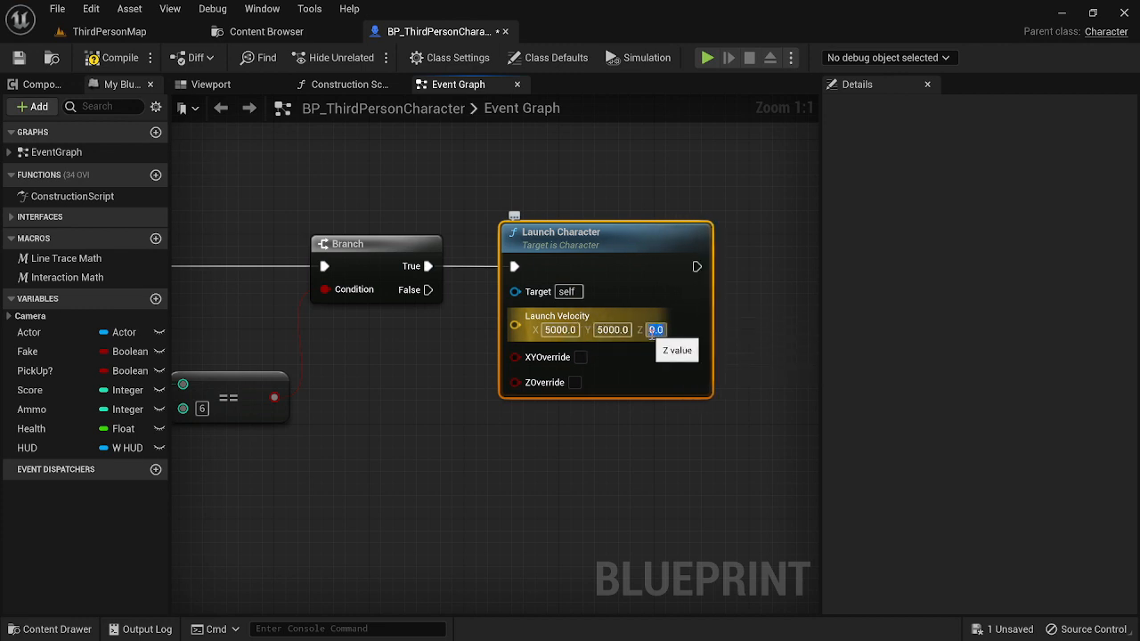
pyautogui.write('5000')
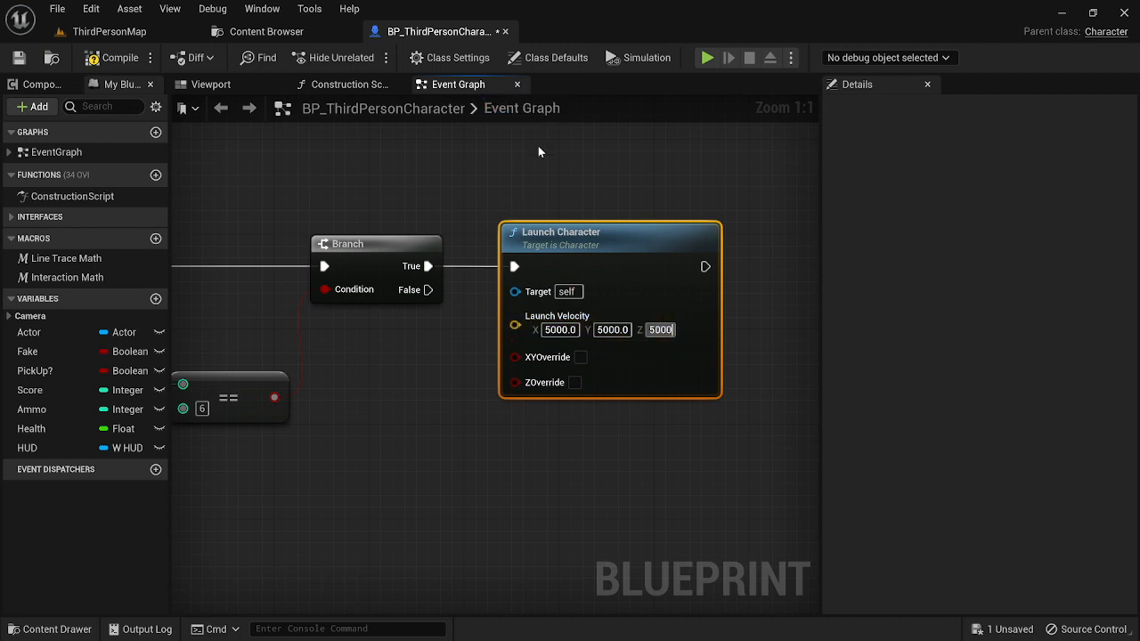
pyautogui.scroll(-3)
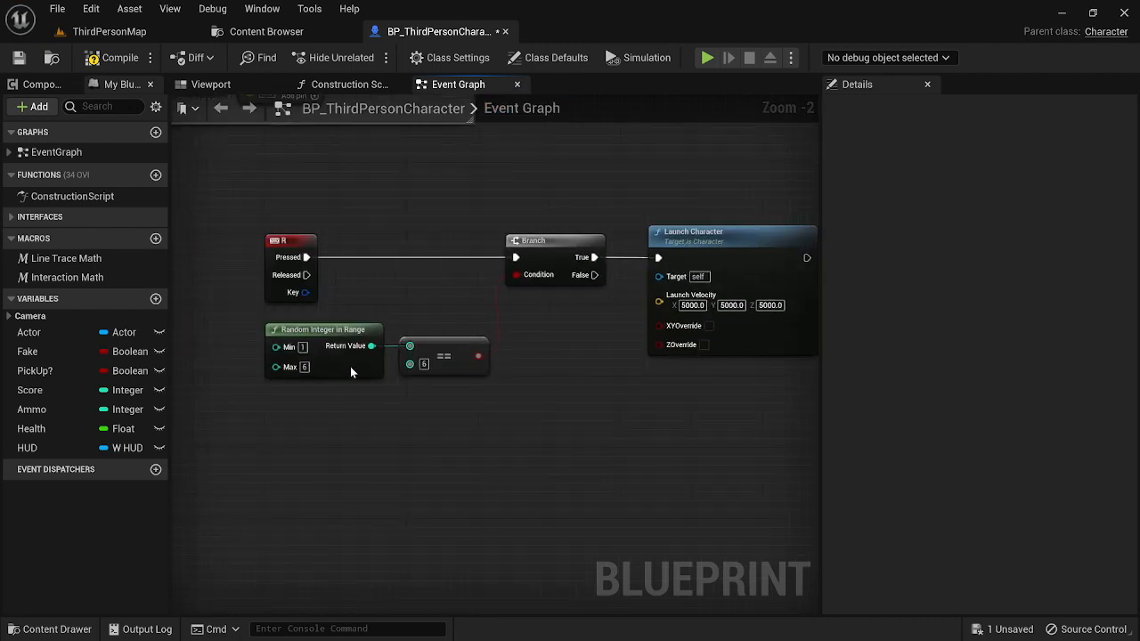
pyautogui.moveTo(303, 330)
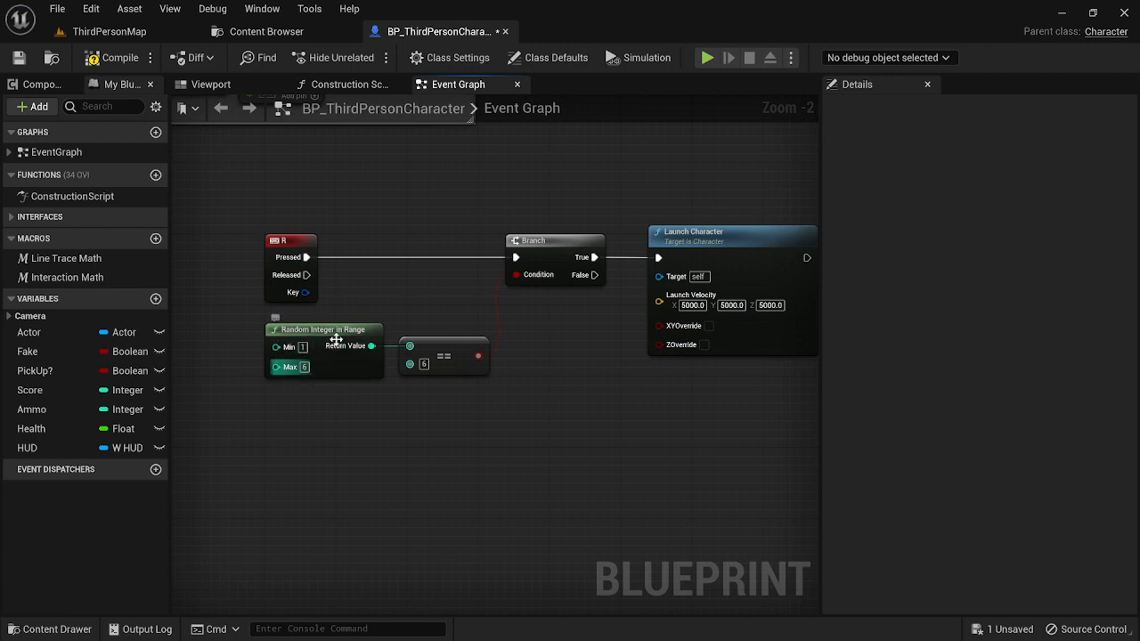
pyautogui.moveTo(627, 334)
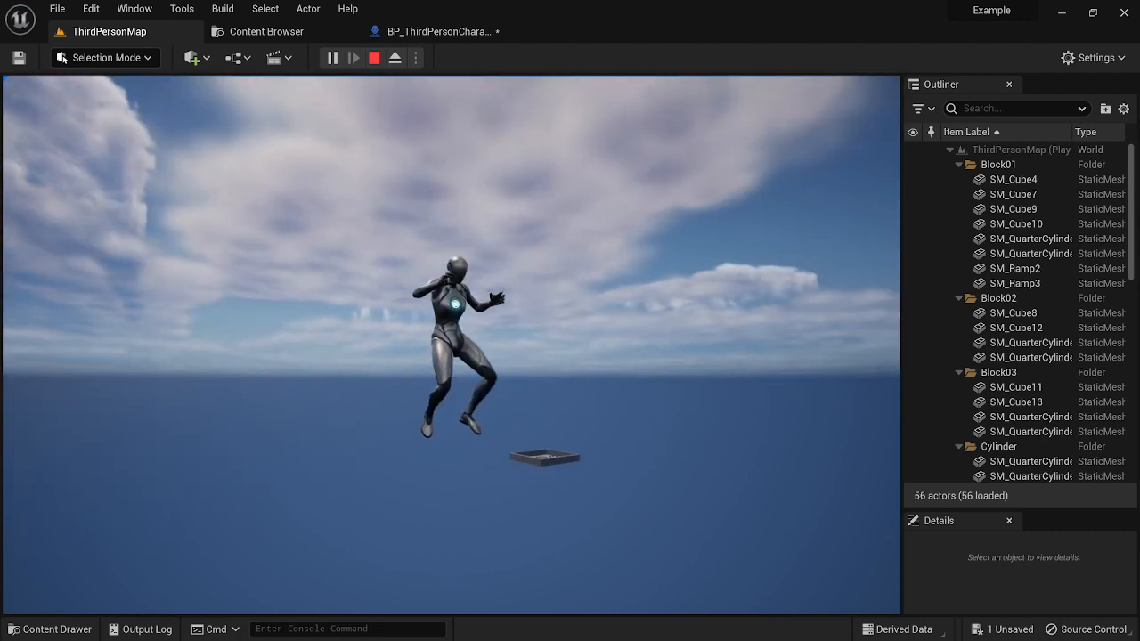
# Step: Stop the play test after the character launches and return to the event graph
pyautogui.click(374, 57)
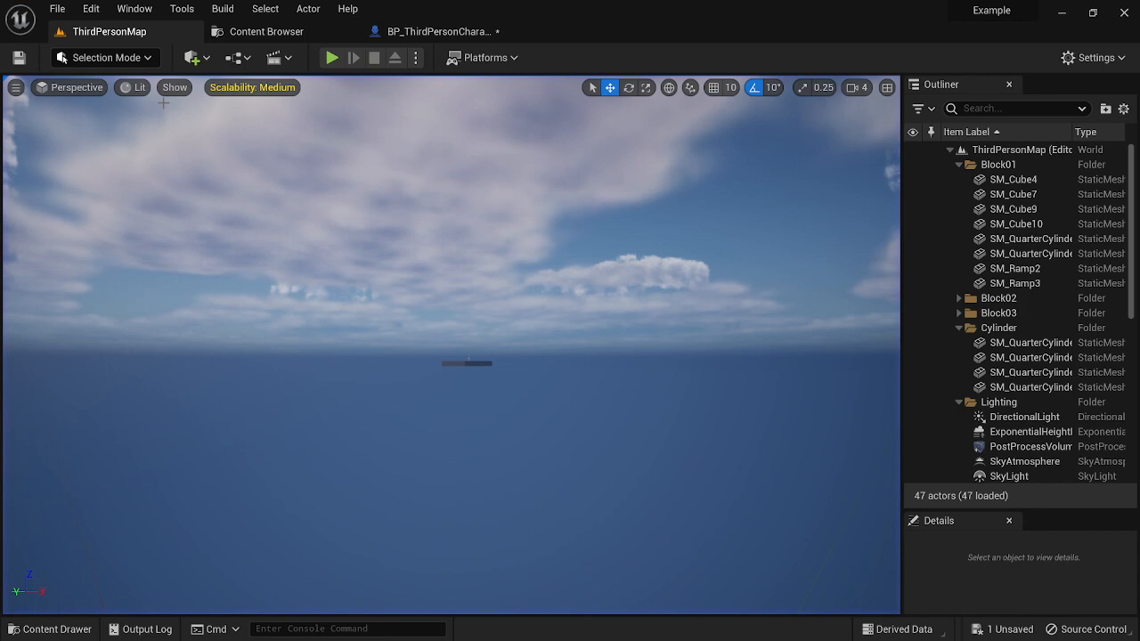
pyautogui.click(438, 32)
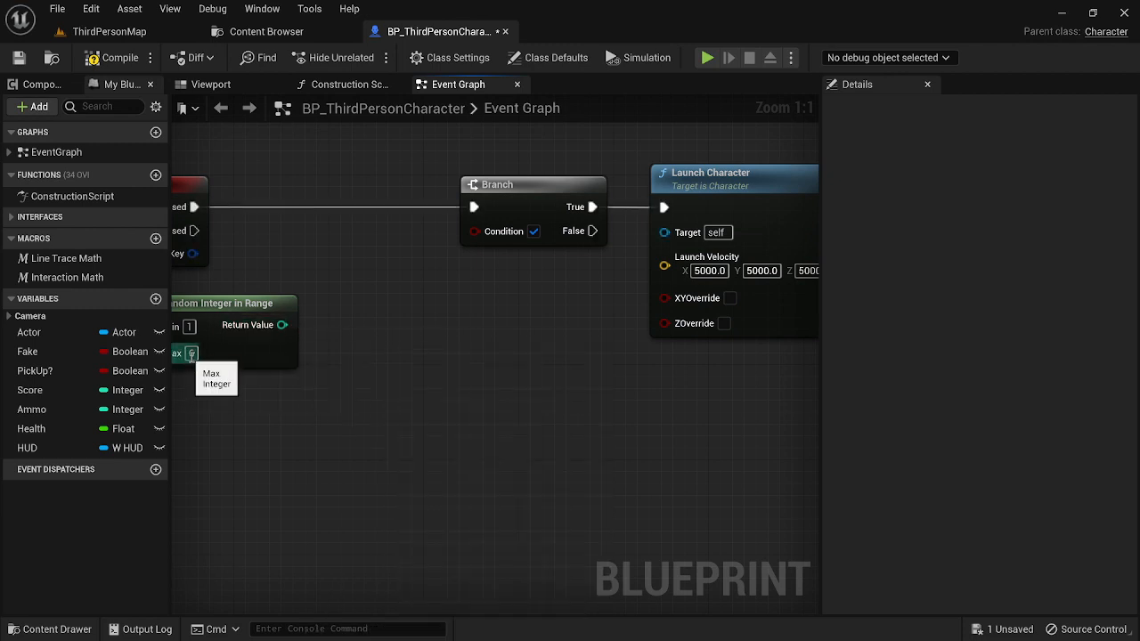
# Step: Raise the random Max to 12 and replace the == check with >= 8
pyautogui.write('12')
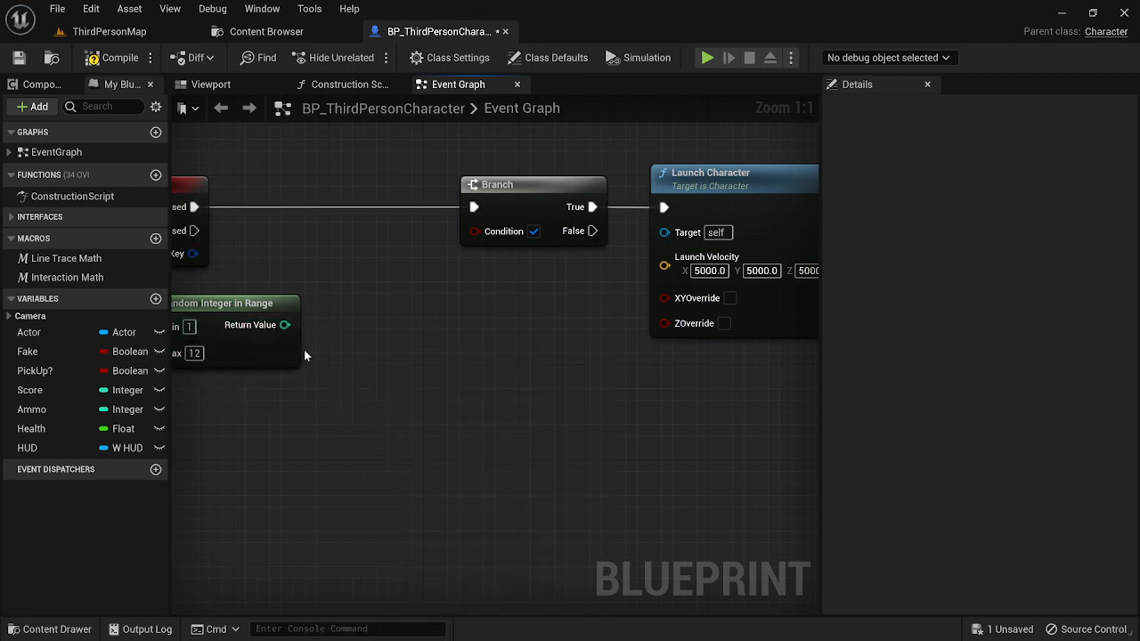
pyautogui.moveTo(285, 324); pyautogui.dragTo(321, 348)
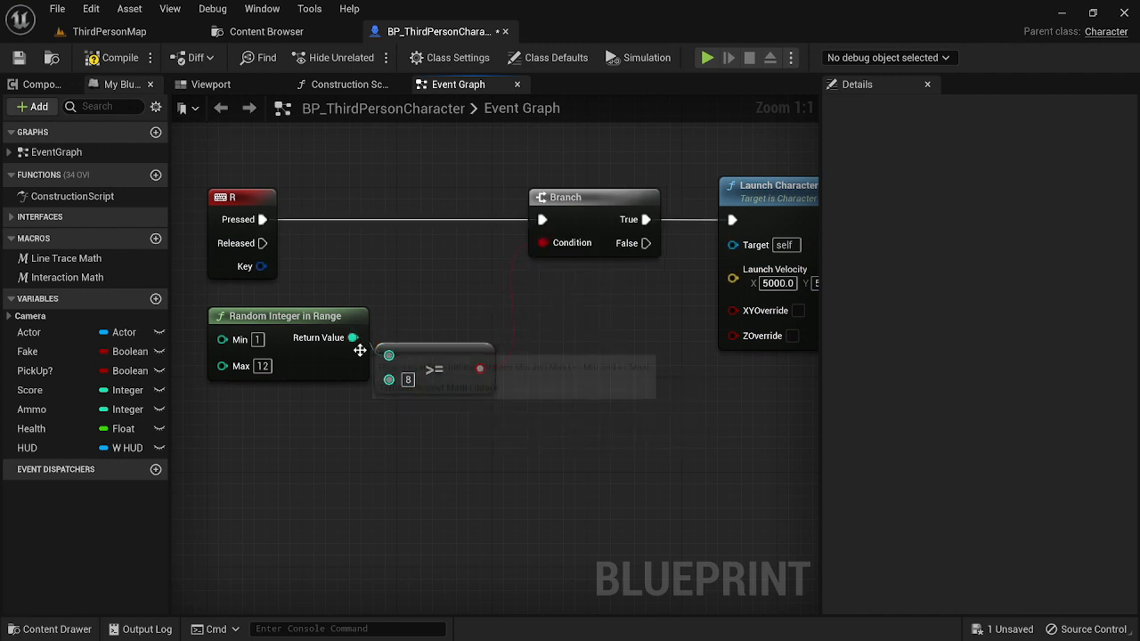
pyautogui.rightClick(352, 338)
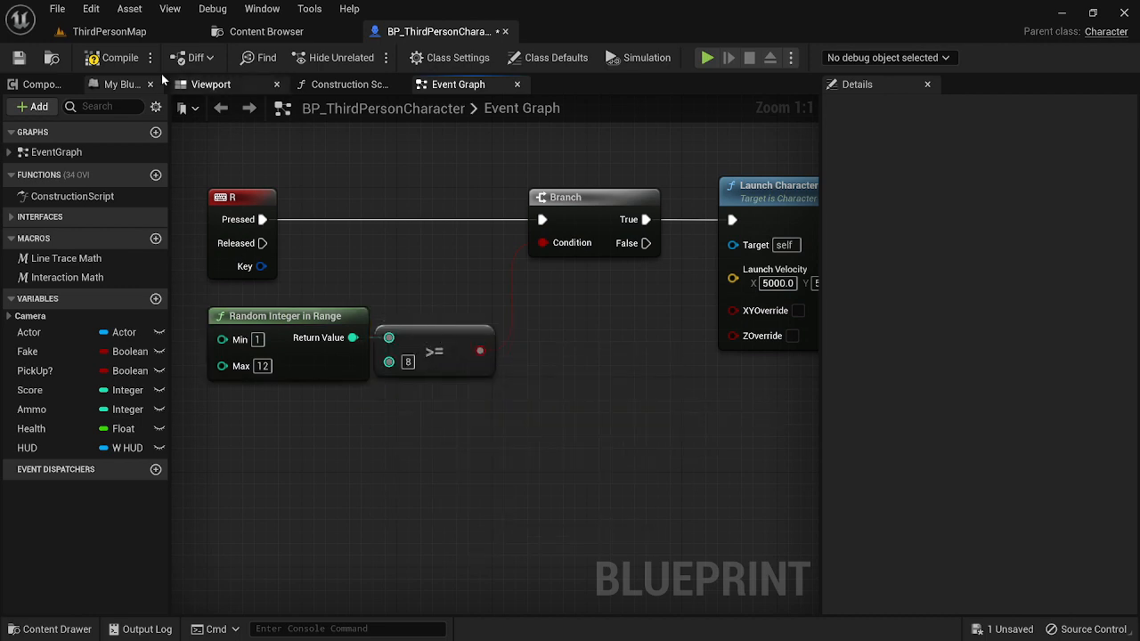
# Step: Compile and save the blueprint, play test the launch, and return to the graph
pyautogui.click(121, 57)
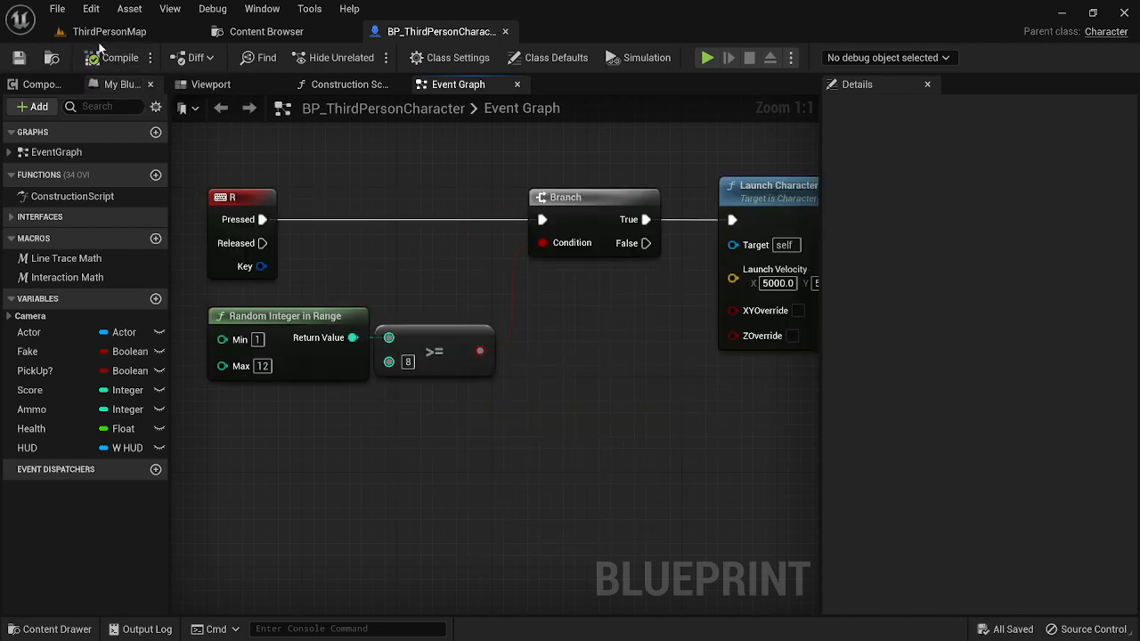
pyautogui.click(705, 57)
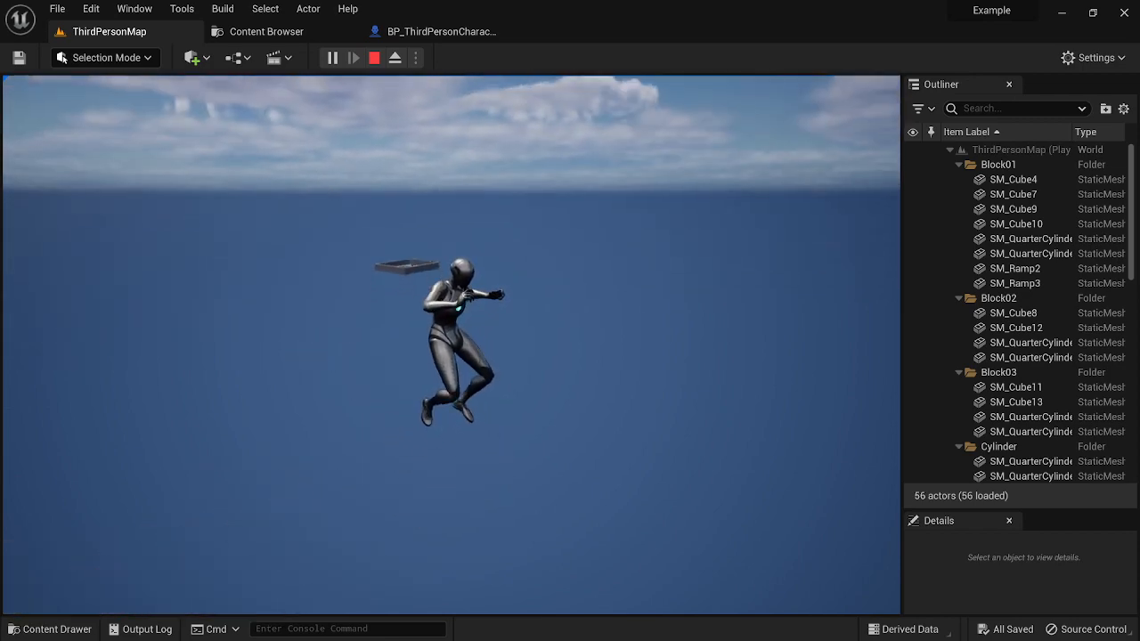
pyautogui.click(441, 32)
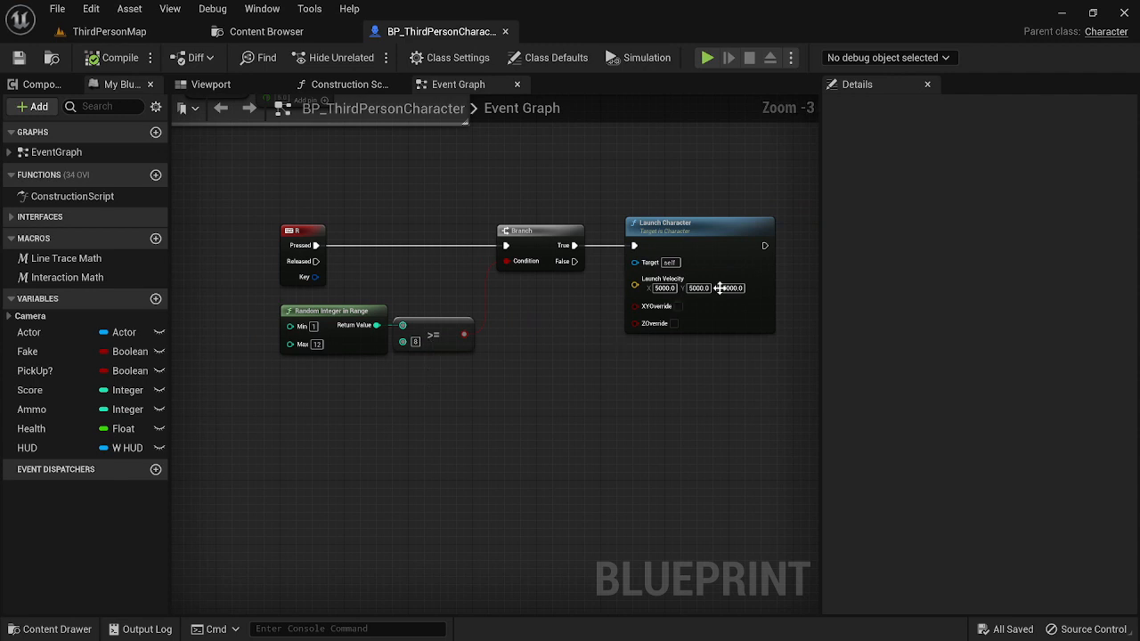
# Step: Remove the old branch-and-launch nodes and add a Random Integer in Range (0–5)
pyautogui.moveTo(359, 228); pyautogui.dragTo(666, 367)
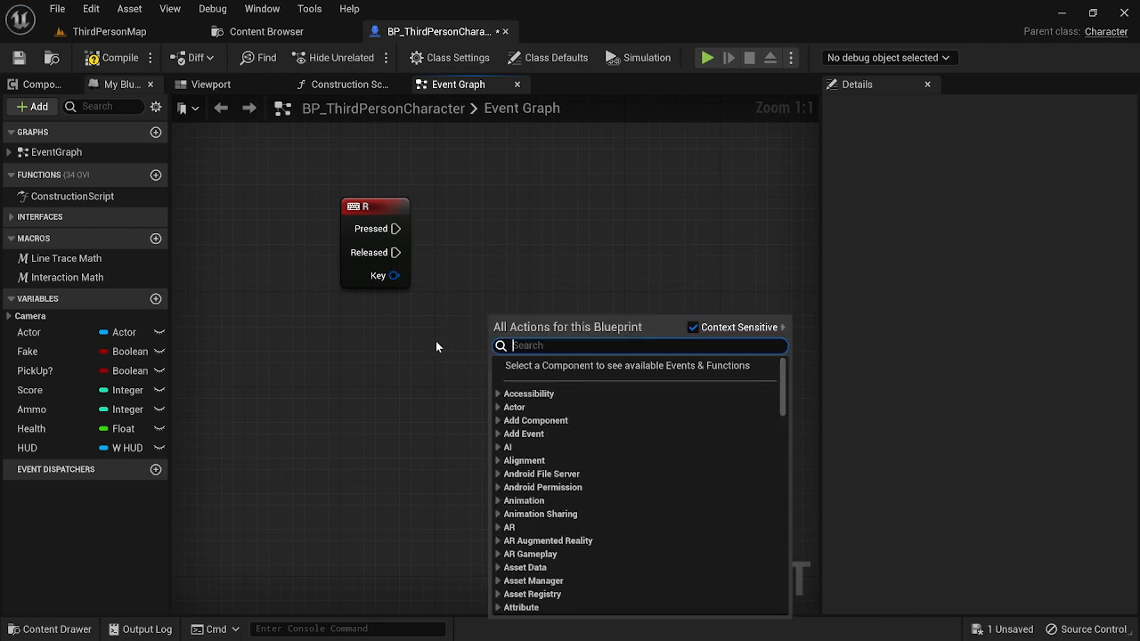
pyautogui.write('random i')
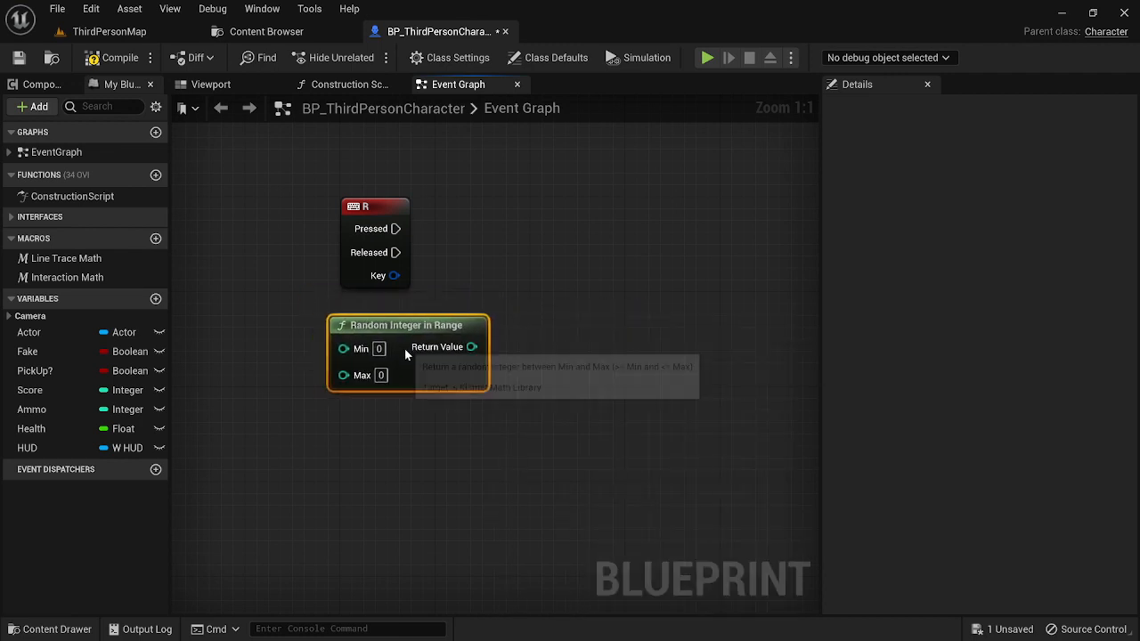
# Step: Feed the random Return Value into a new Switch on Int node wired to R Pressed
pyautogui.moveTo(473, 345); pyautogui.dragTo(520, 360)
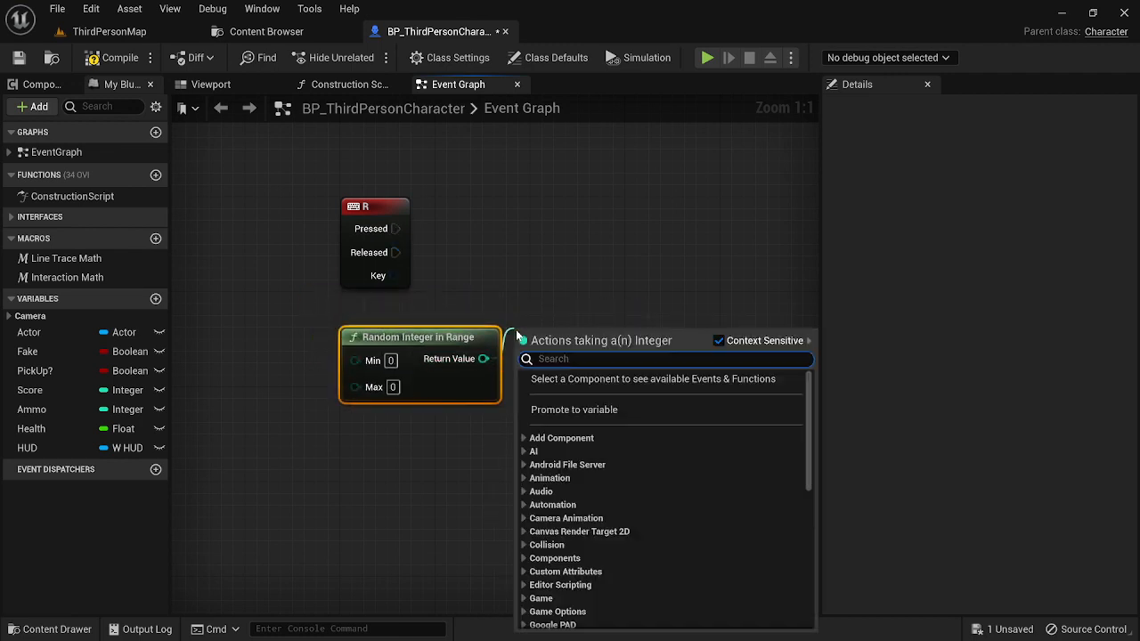
pyautogui.write('switch')
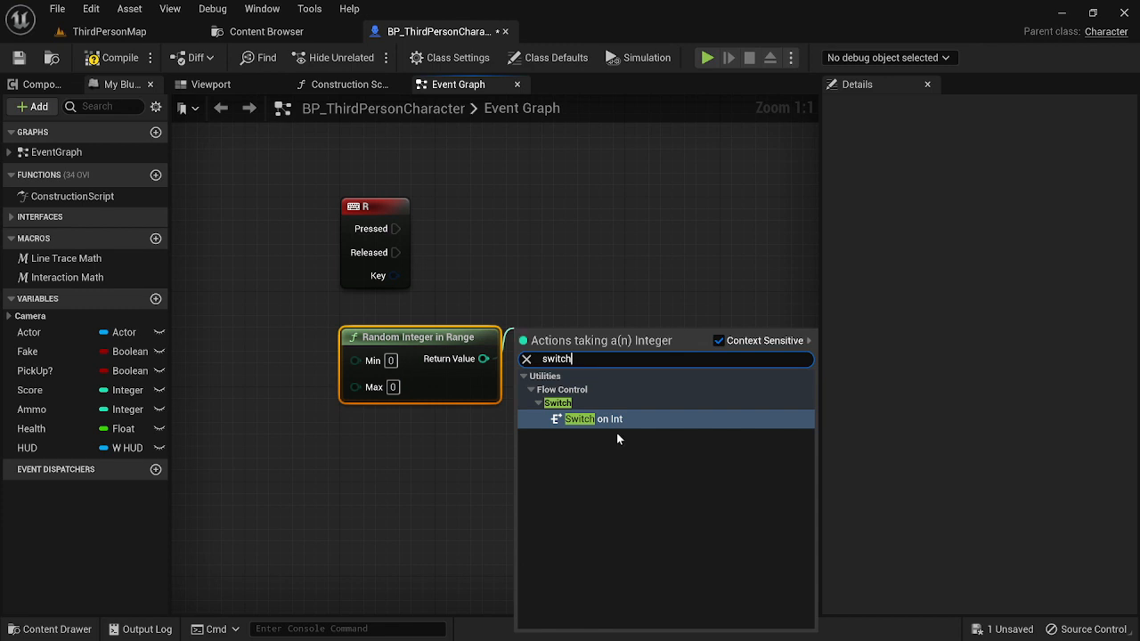
pyautogui.click(591, 419)
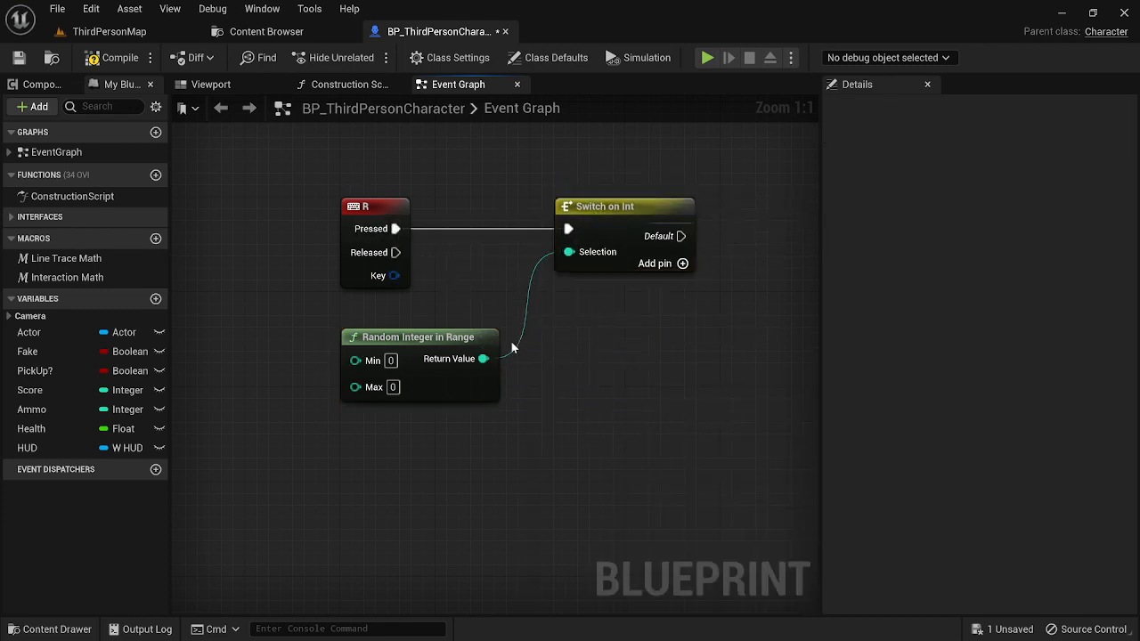
pyautogui.moveTo(356, 360)
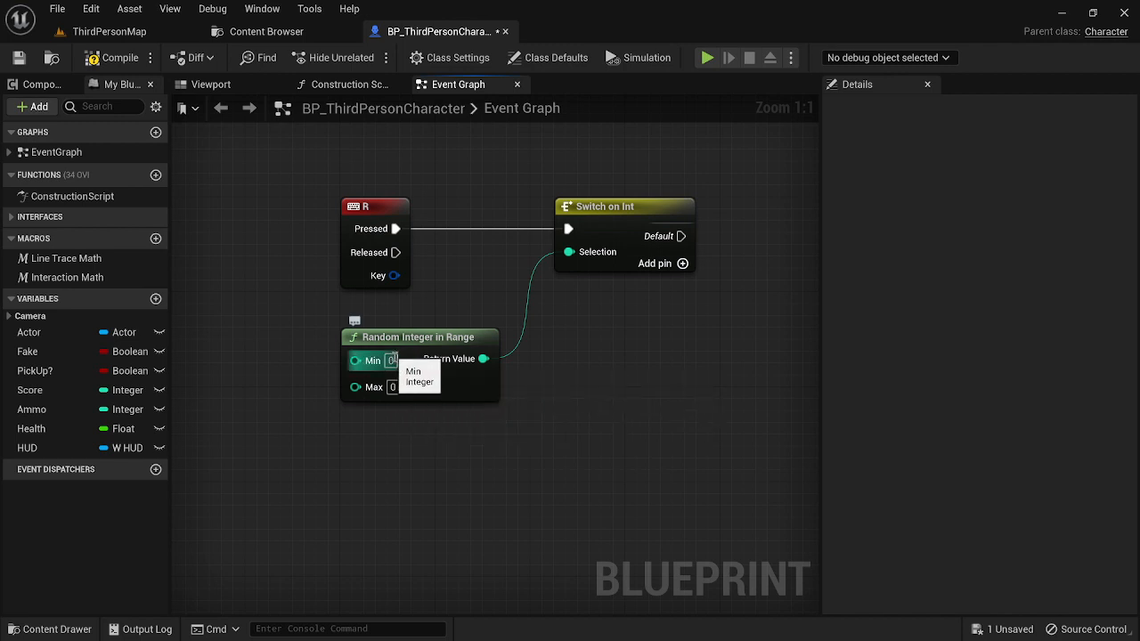
pyautogui.write('1')
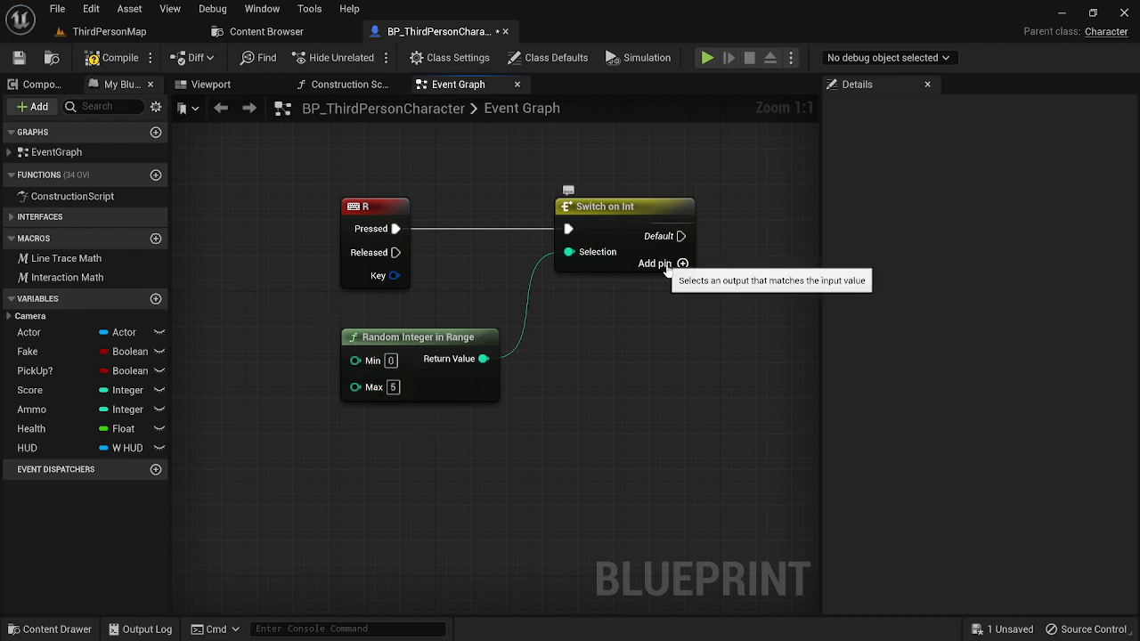
# Step: Add output pins to the Switch on Int node until cases 0–5 exist
pyautogui.click(654, 264)
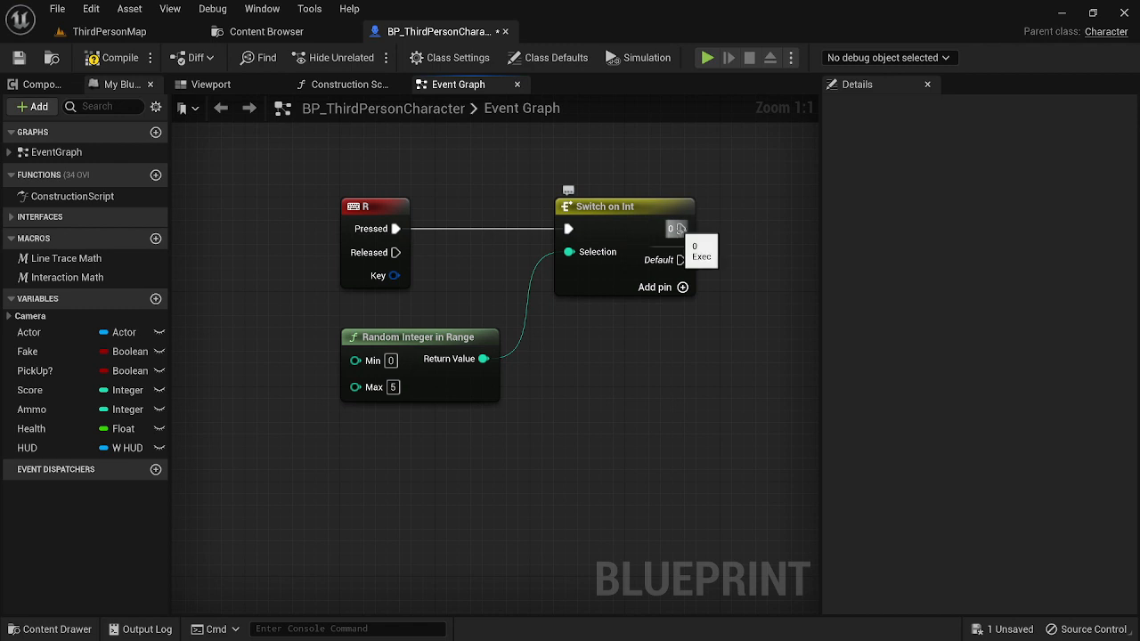
pyautogui.click(684, 310)
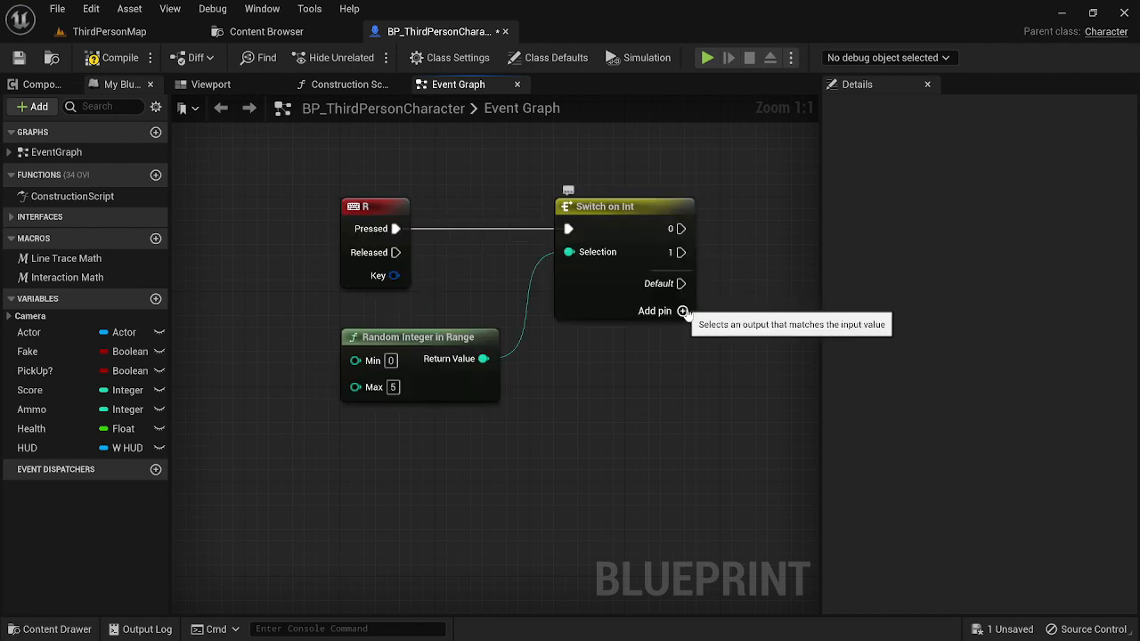
pyautogui.click(682, 309)
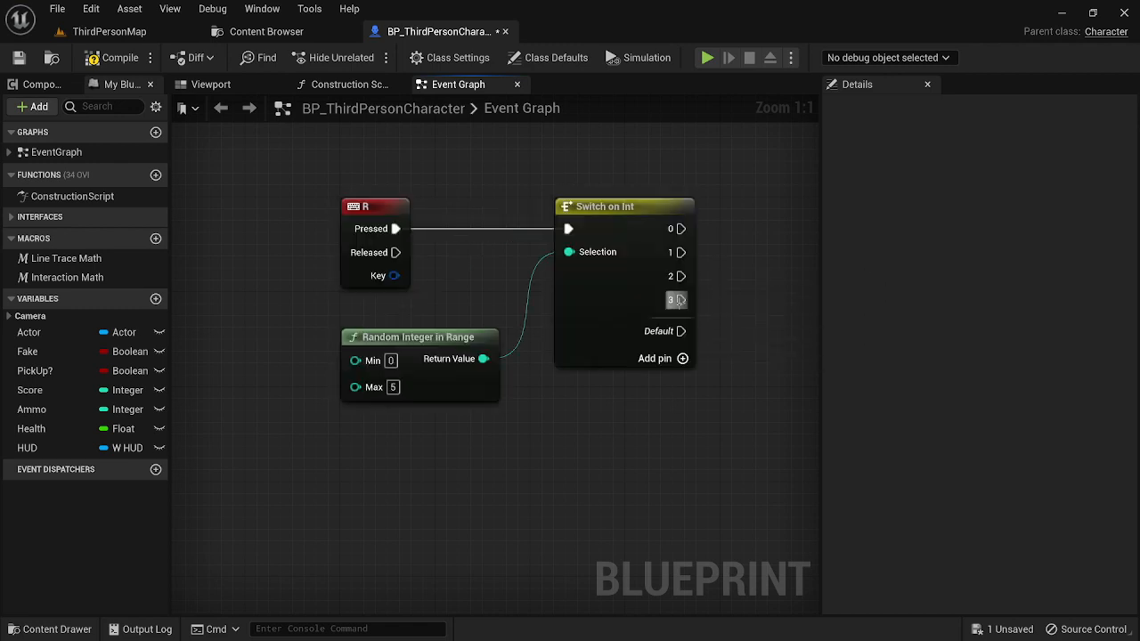
pyautogui.click(656, 358)
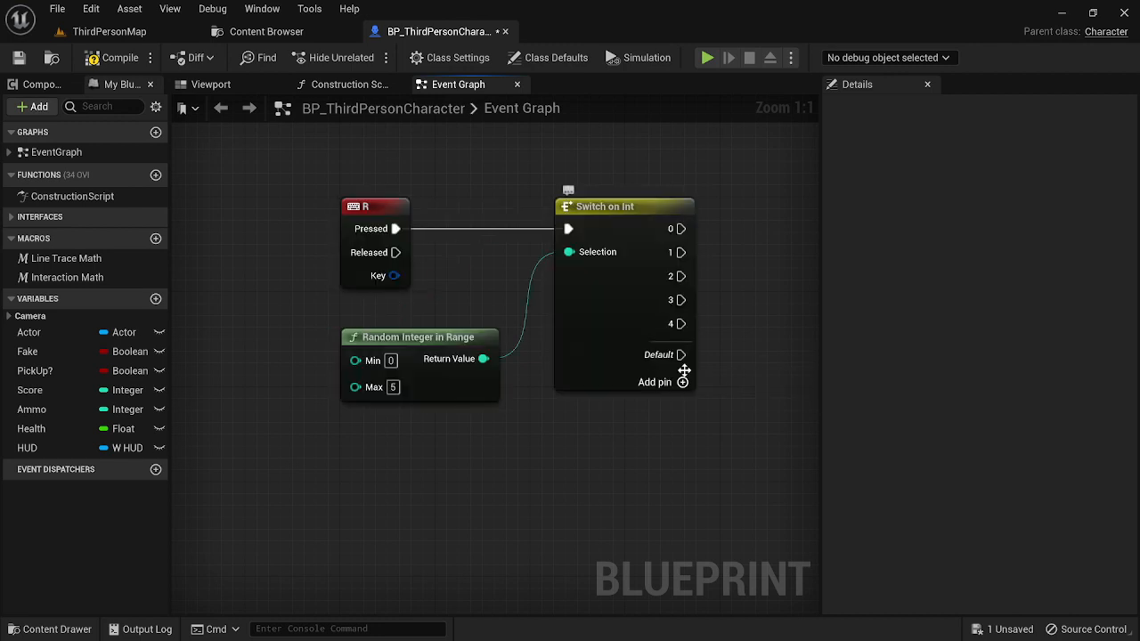
pyautogui.click(656, 381)
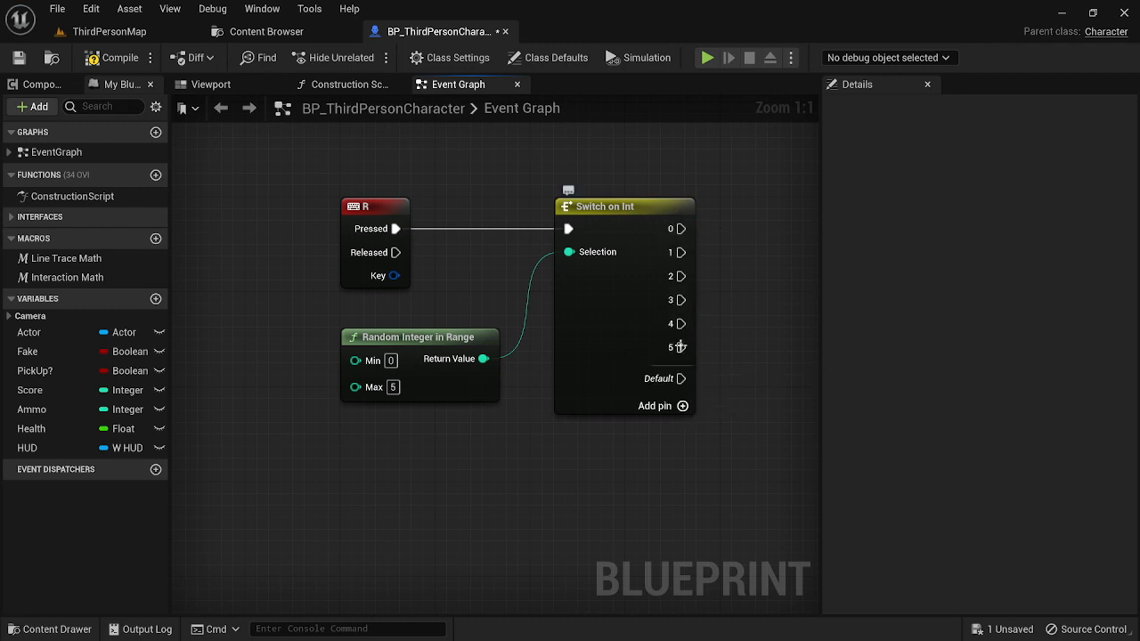
pyautogui.moveTo(680, 378)
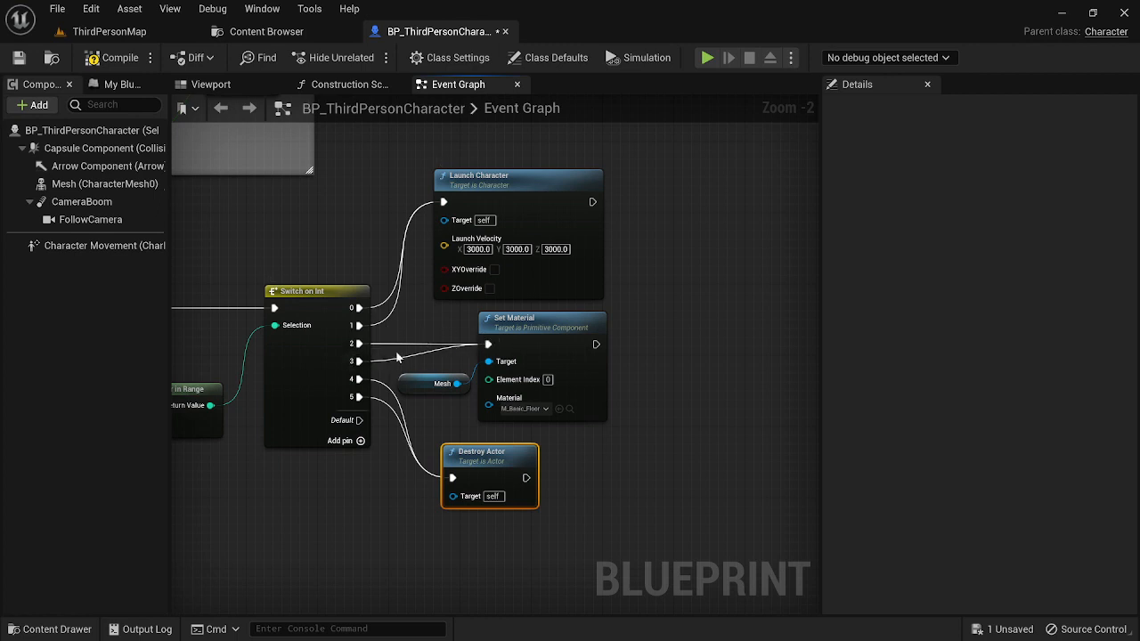
pyautogui.moveTo(480, 474)
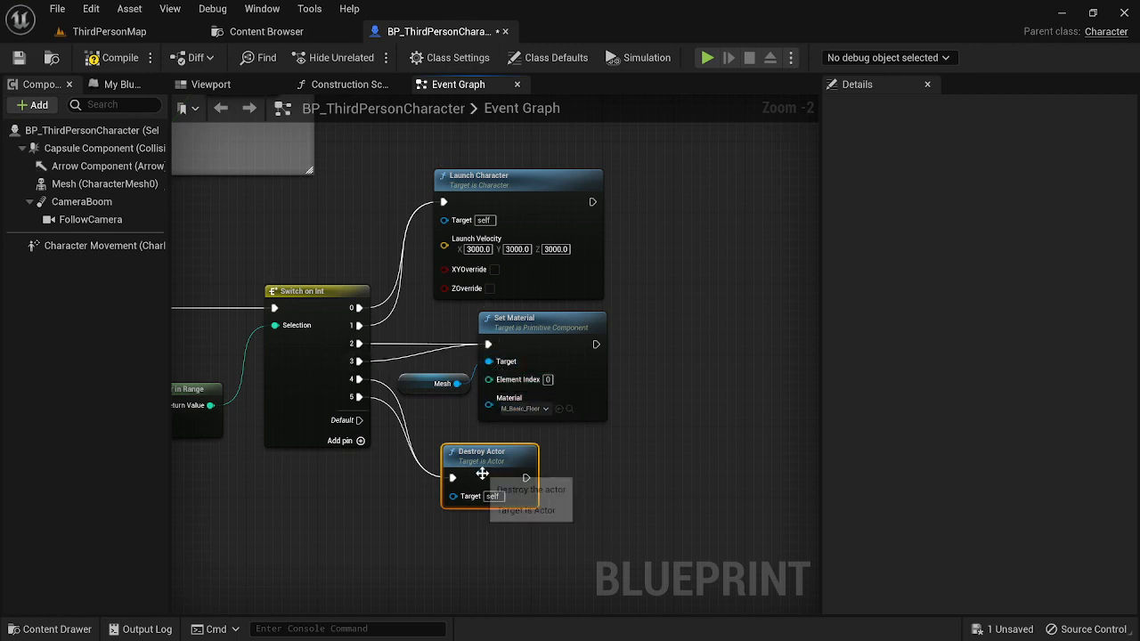
pyautogui.moveTo(431, 487)
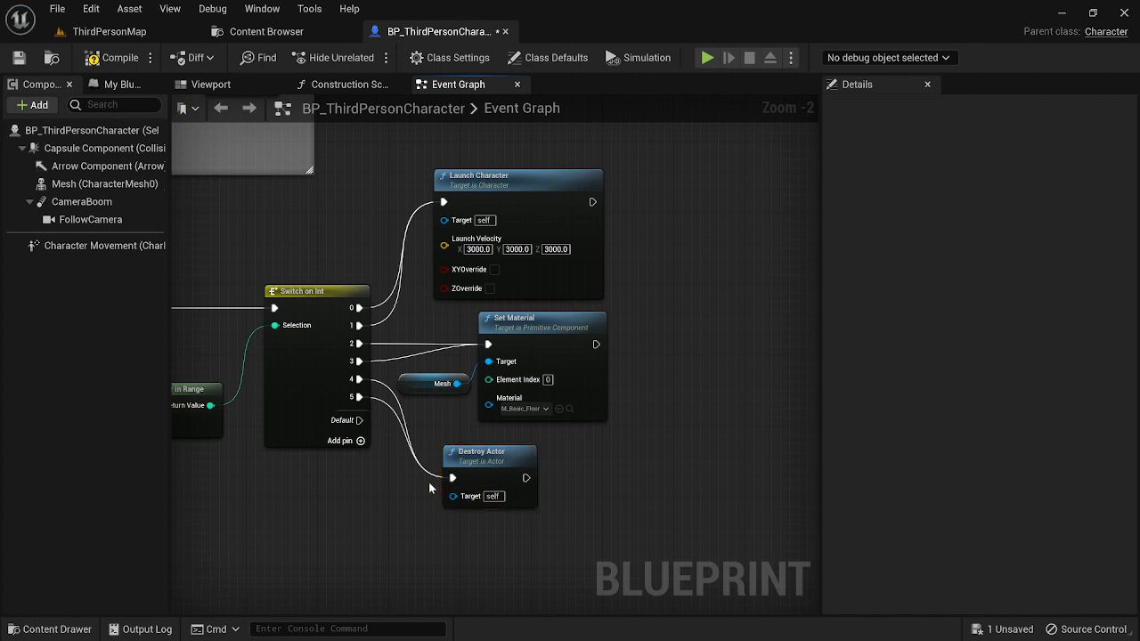
pyautogui.moveTo(390, 317)
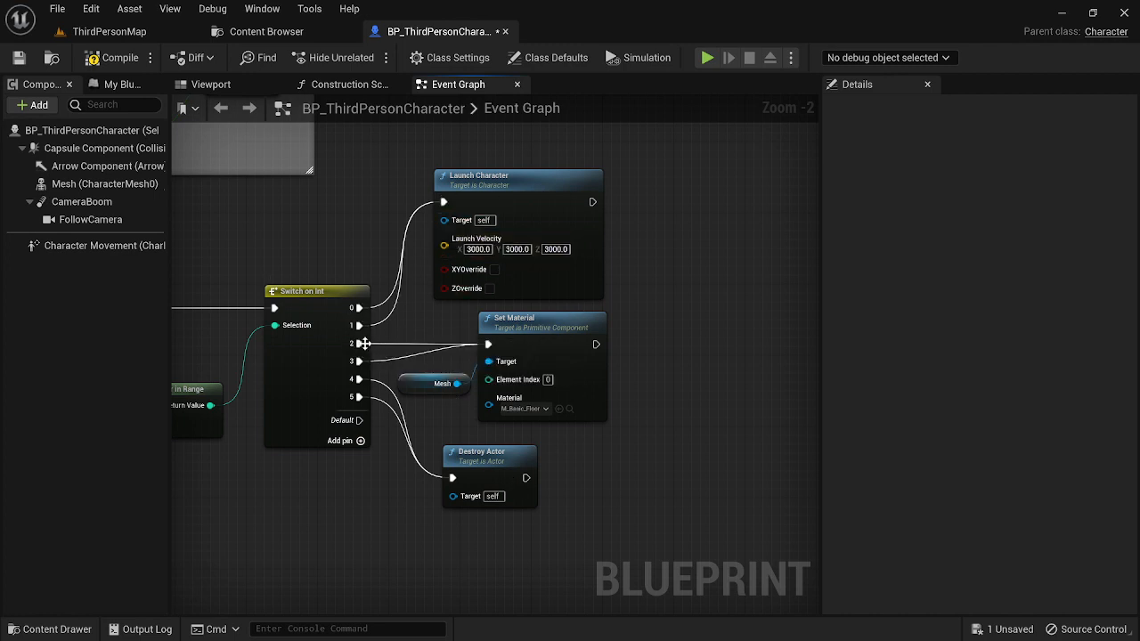
pyautogui.moveTo(356, 342)
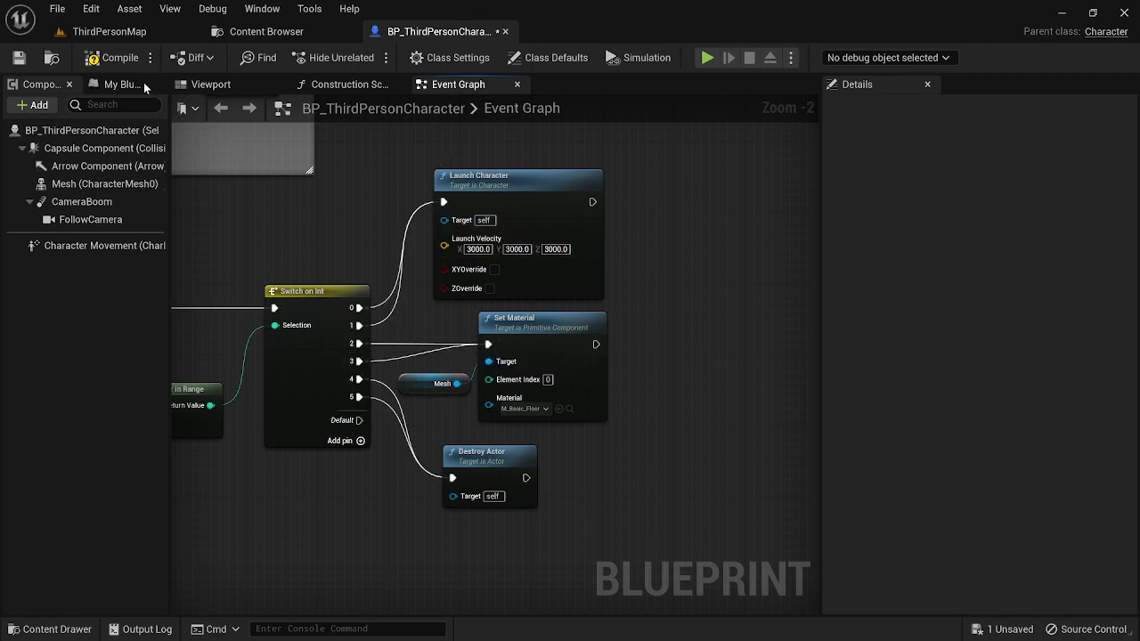
# Step: Play the ThirdPersonMap level and test the R key until the character launches, then stop
pyautogui.click(108, 32)
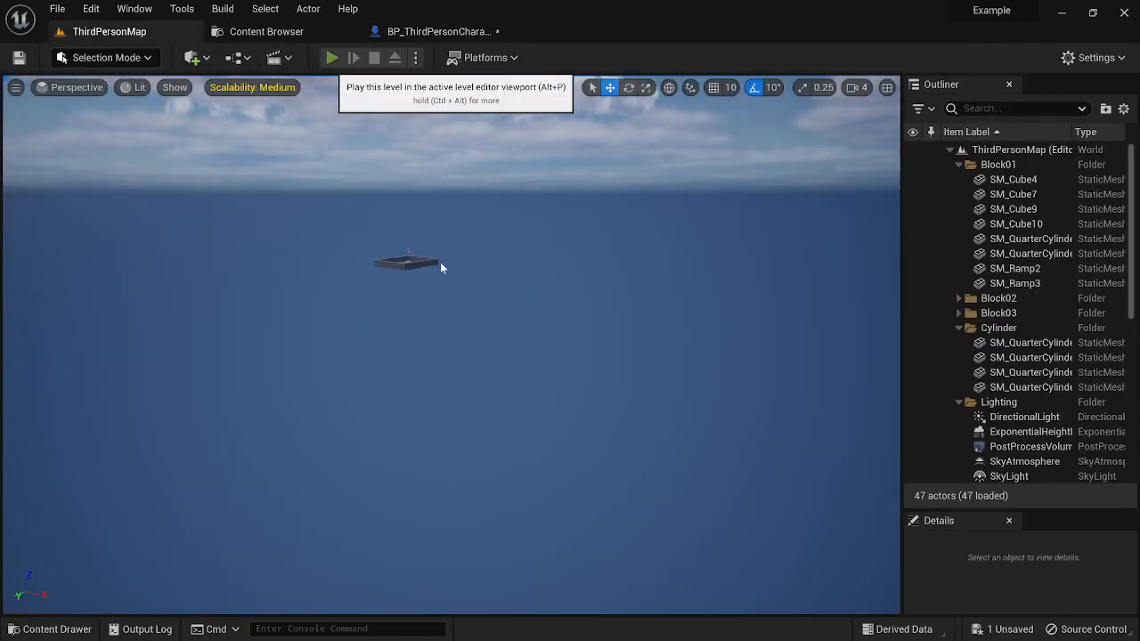
pyautogui.click(331, 57)
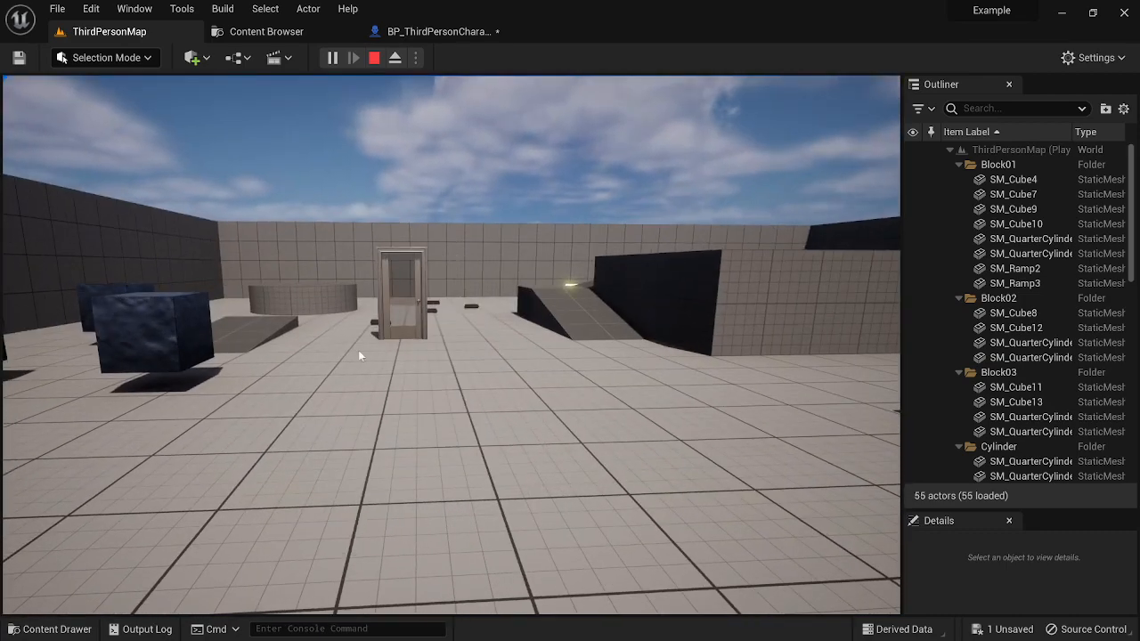
pyautogui.click(436, 32)
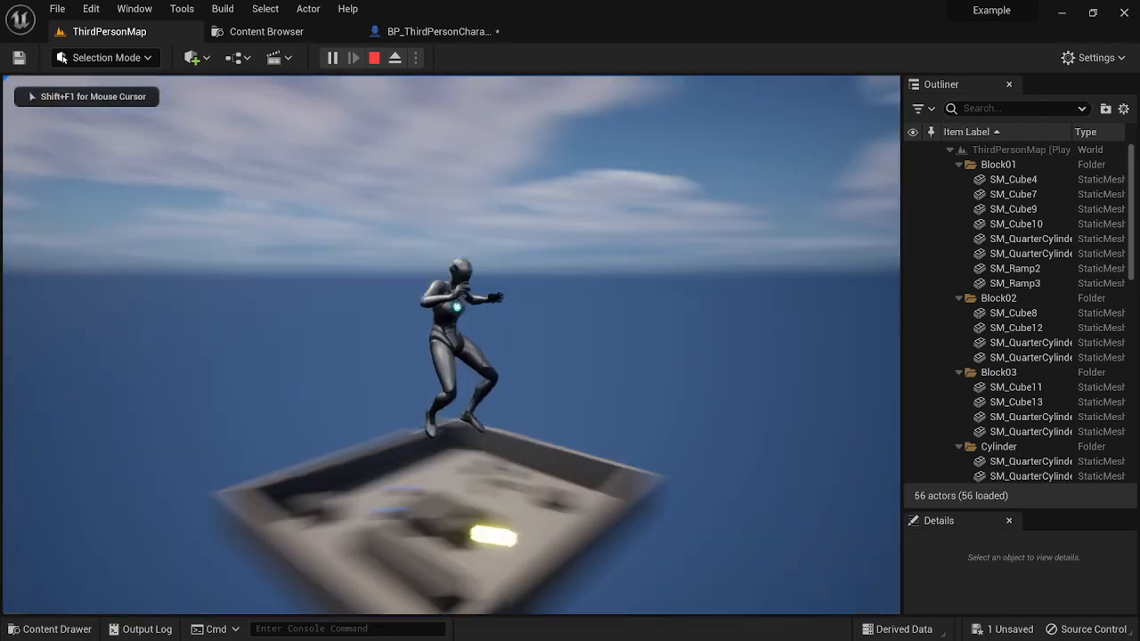
pyautogui.click(374, 57)
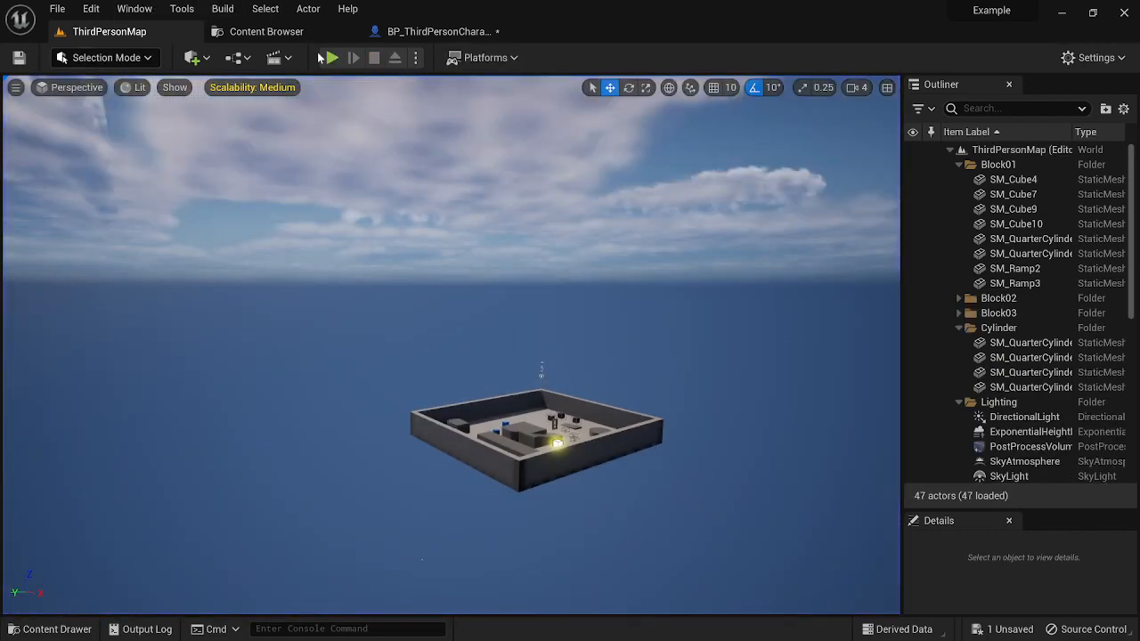
# Step: Play the level a second time, stop, and return to the character's event graph
pyautogui.click(328, 57)
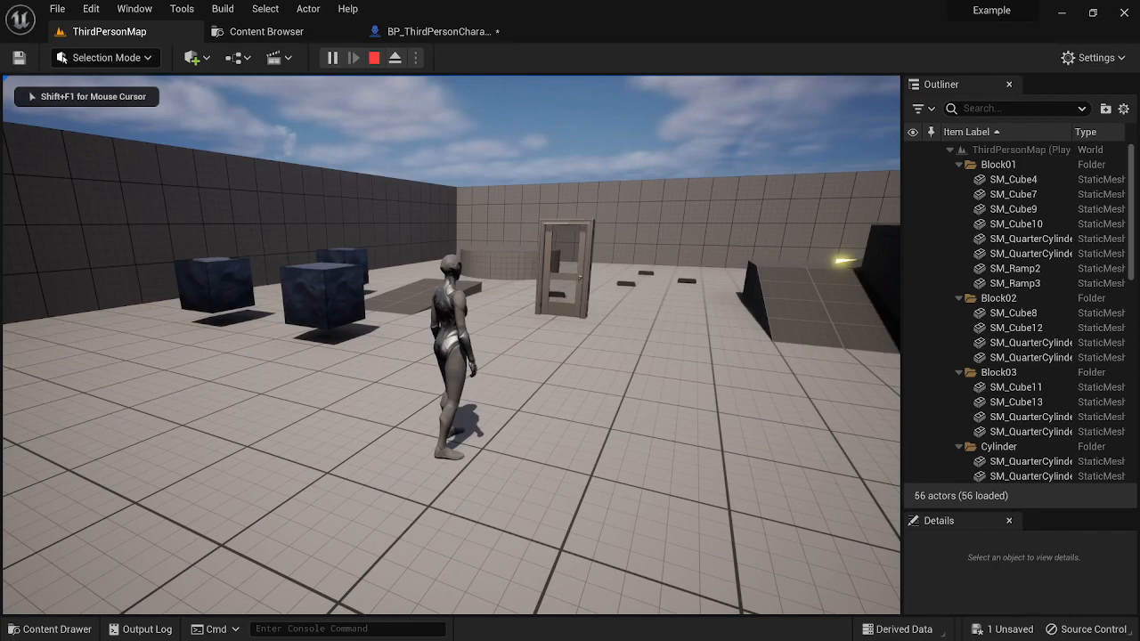
pyautogui.click(374, 57)
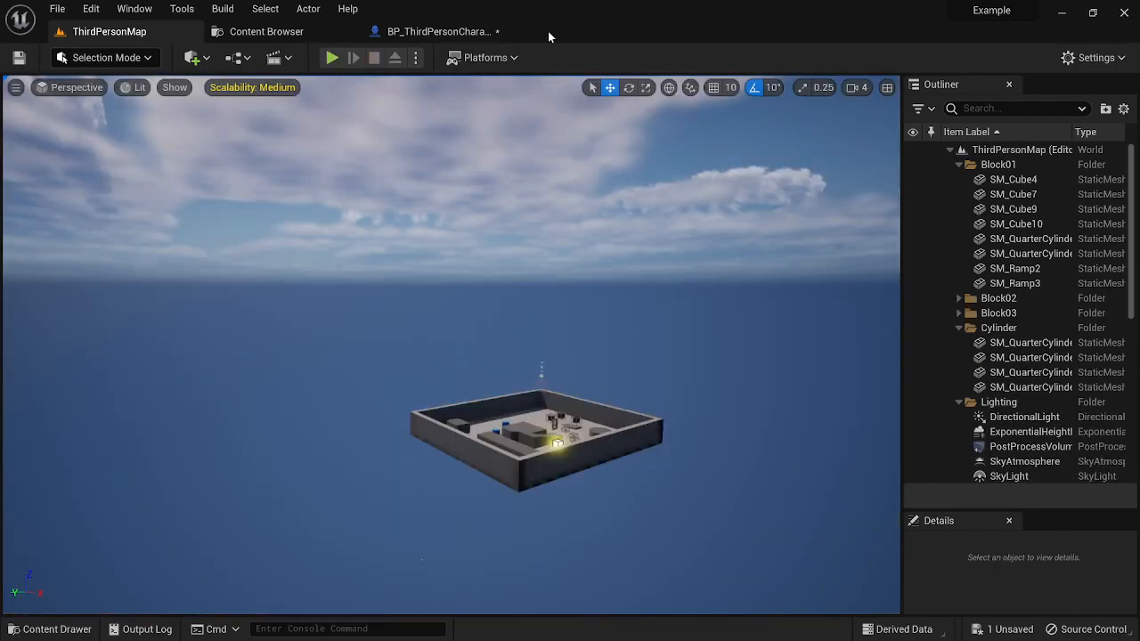
pyautogui.click(437, 32)
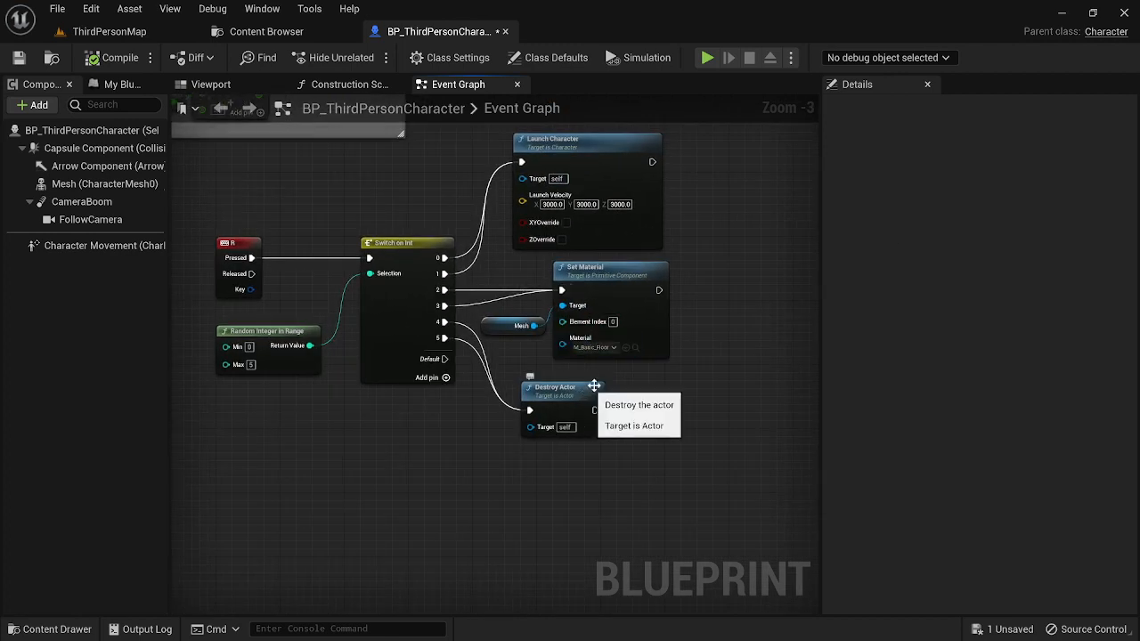
pyautogui.moveTo(524, 214)
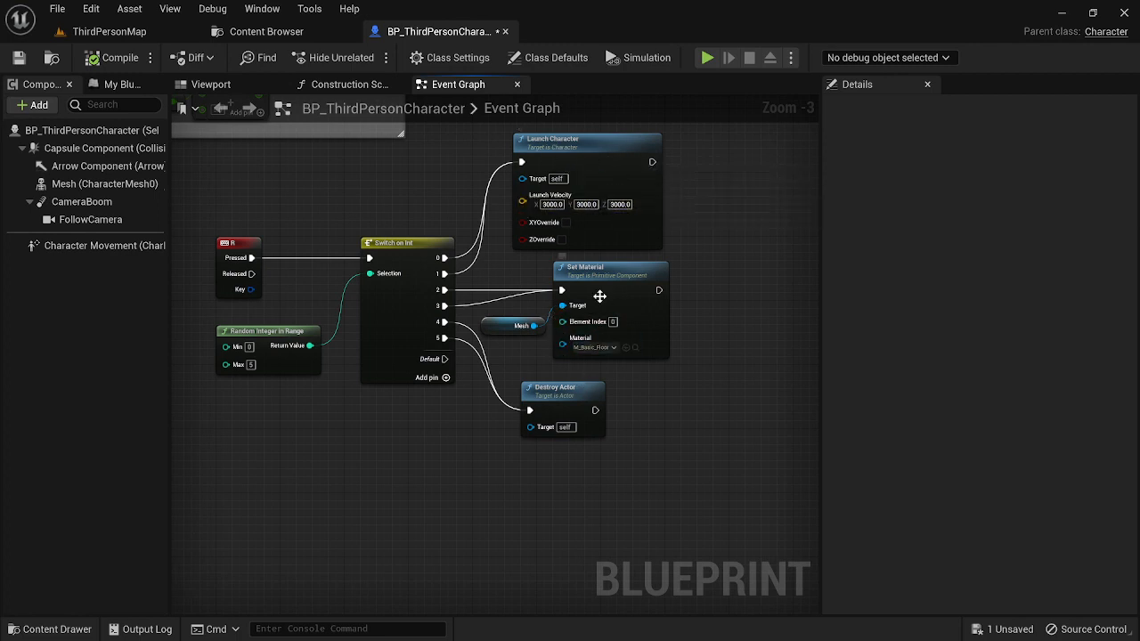
pyautogui.moveTo(465, 205)
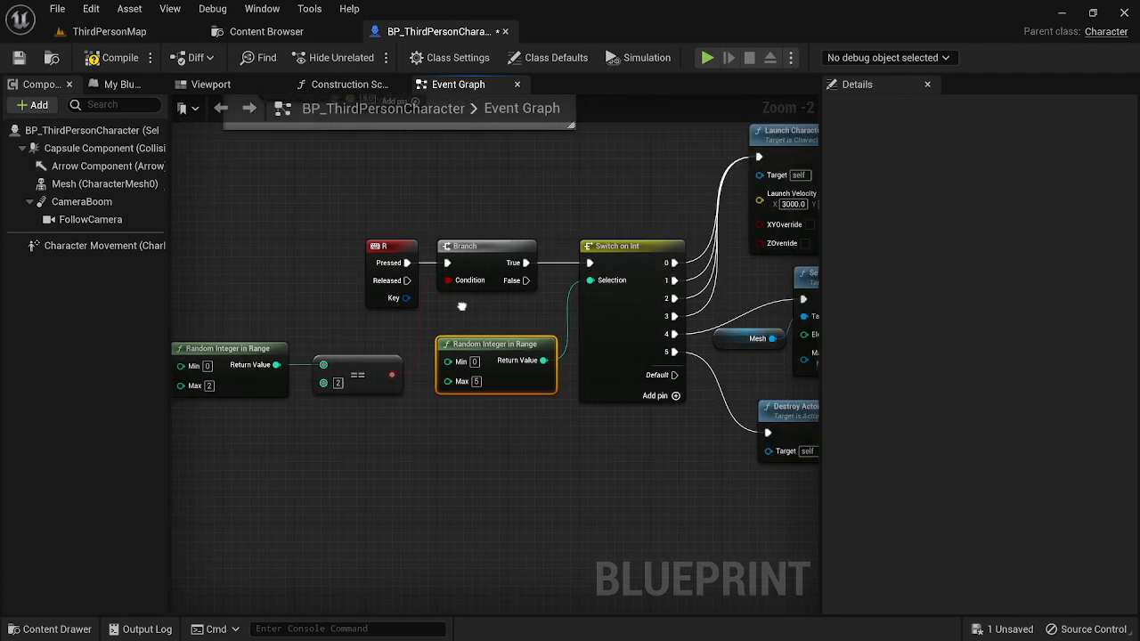
# Step: Gate the Switch on Int behind a Branch checking a second random integer for equality
pyautogui.scroll(-3)
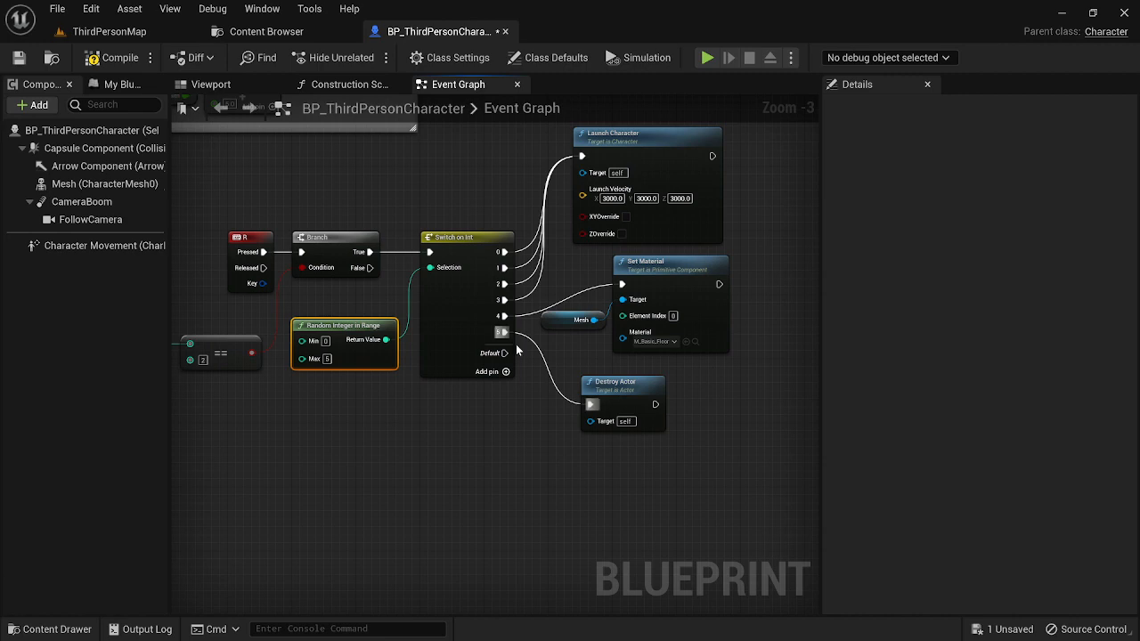
# Step: Play-test the gated graph until the character launches skyward, then return to BP_ThirdPersonCharacter's event graph
pyautogui.click(707, 57)
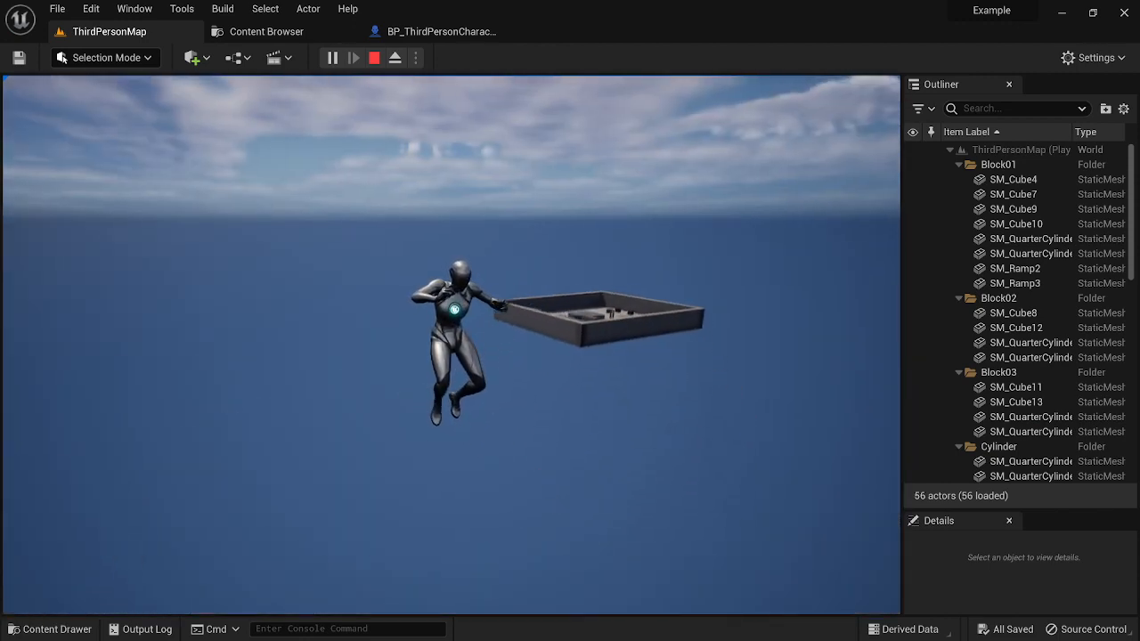
pyautogui.click(374, 57)
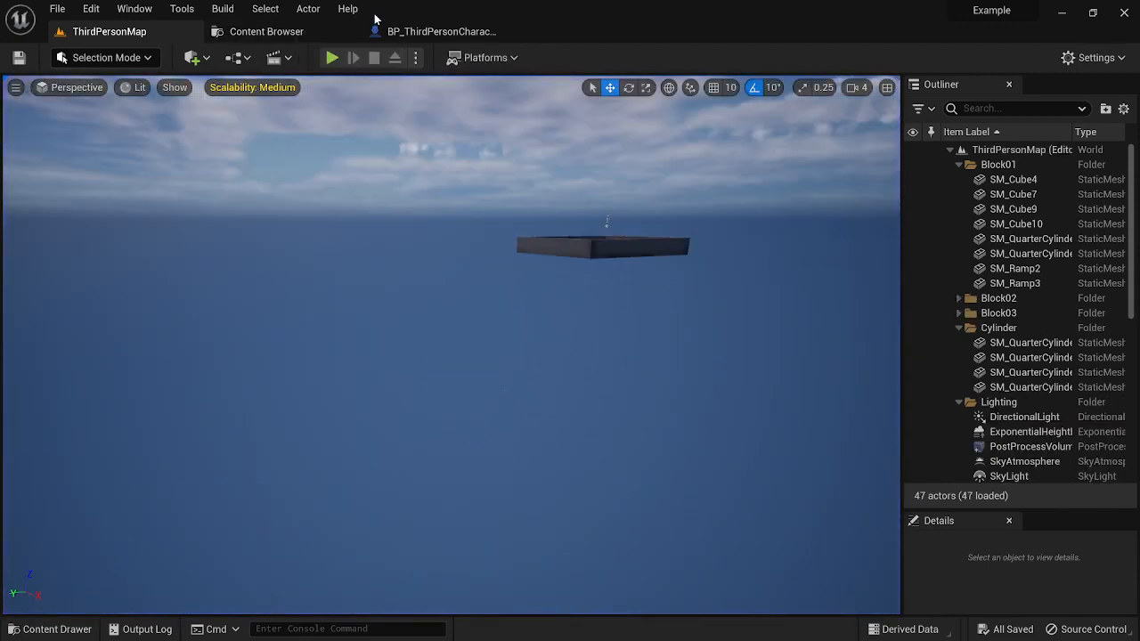
pyautogui.click(441, 33)
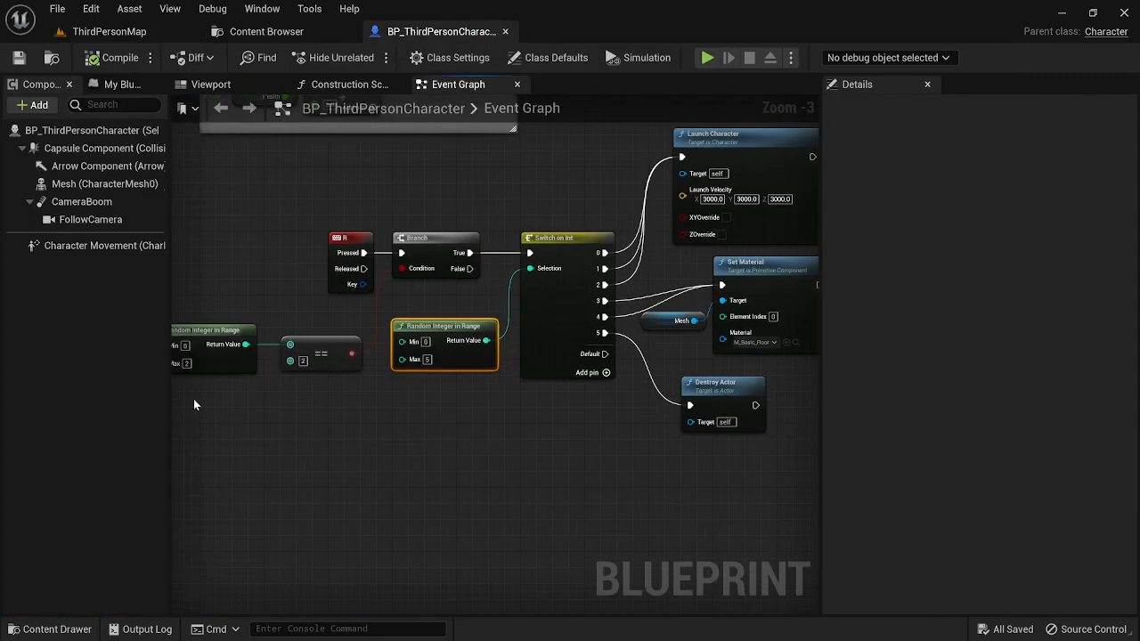